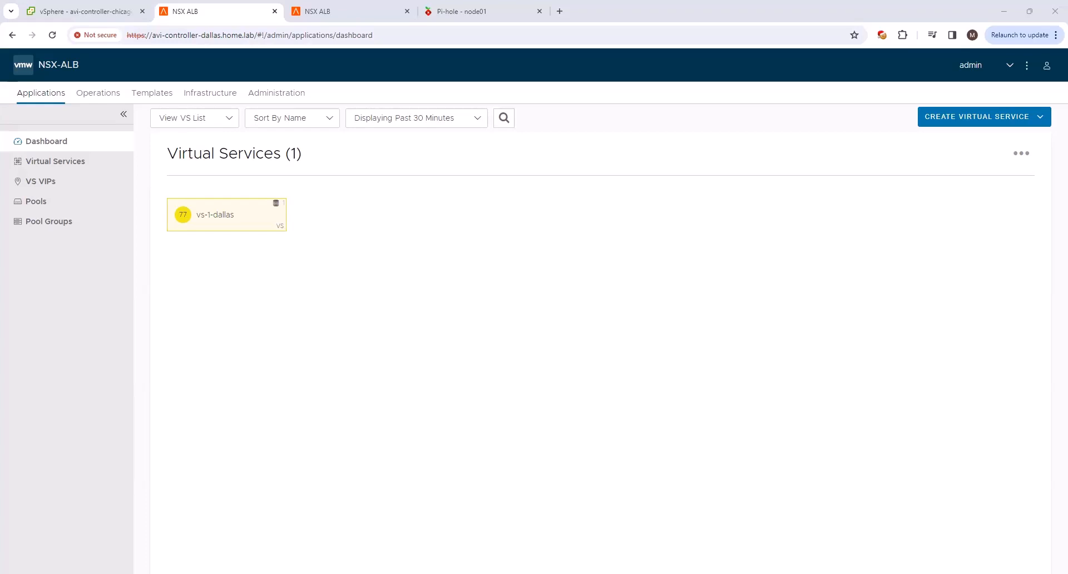
Step: Review the Chicago dashboard, then show the Dallas list with vs-1-dallas at 192.168.3.20:443
click(350, 11)
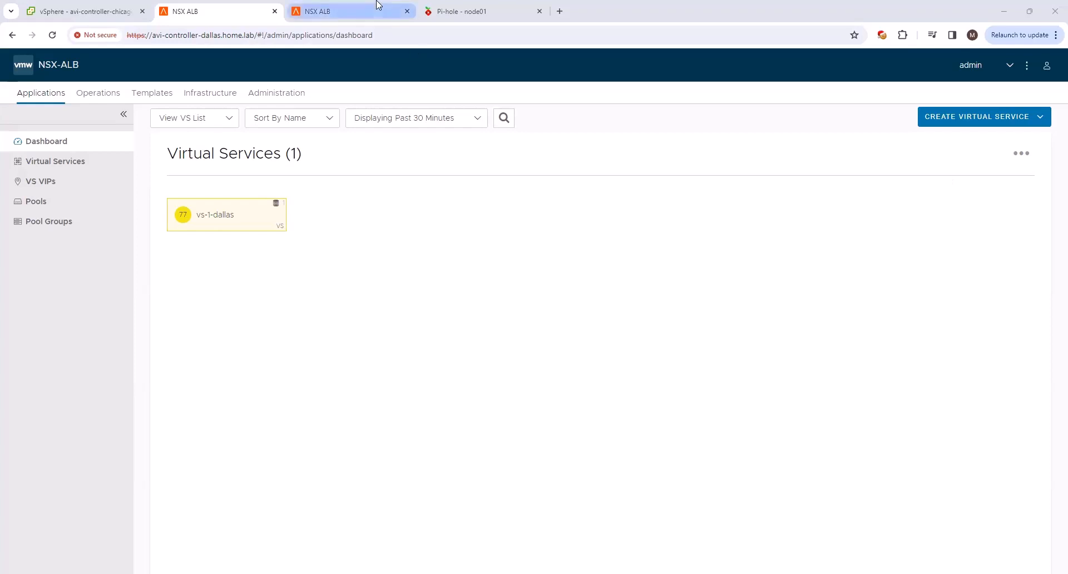
click(350, 11)
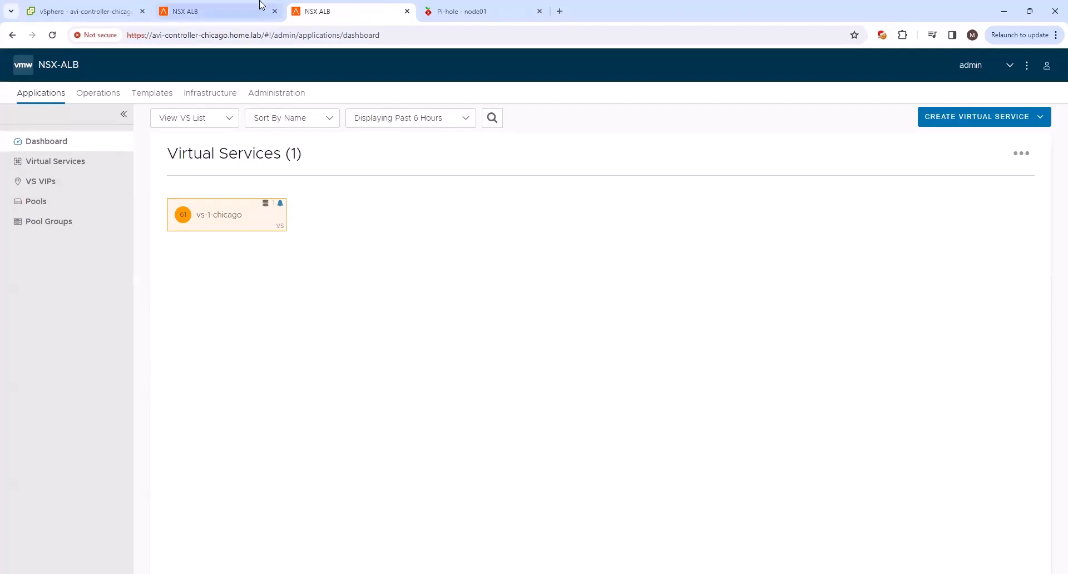
click(218, 11)
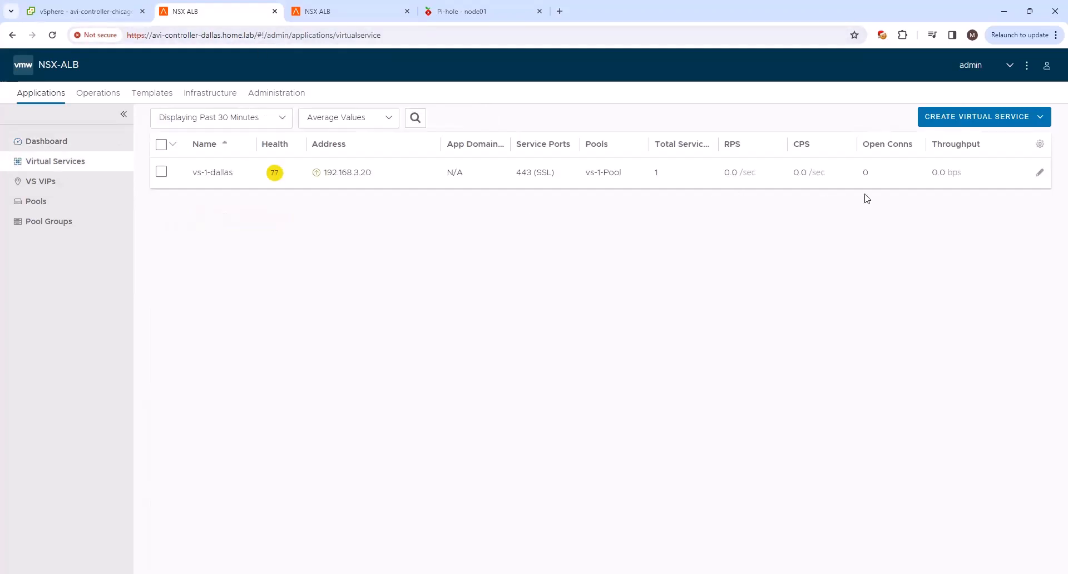
Step: Start virtual service dns-dallas in vcenter-dallas with an auto-allocated dns-dallas-VsVip
click(977, 117)
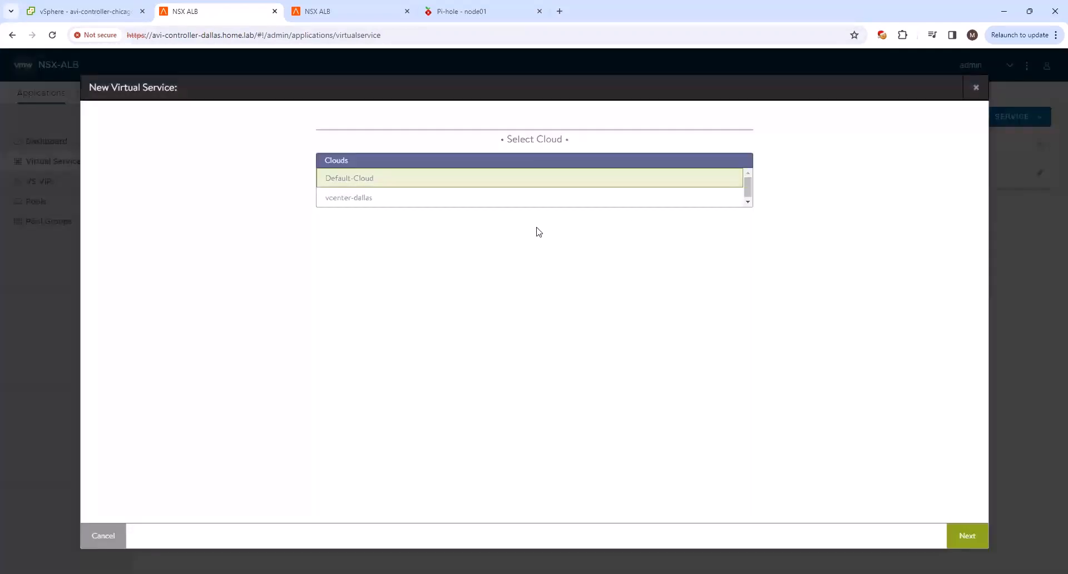
click(968, 536)
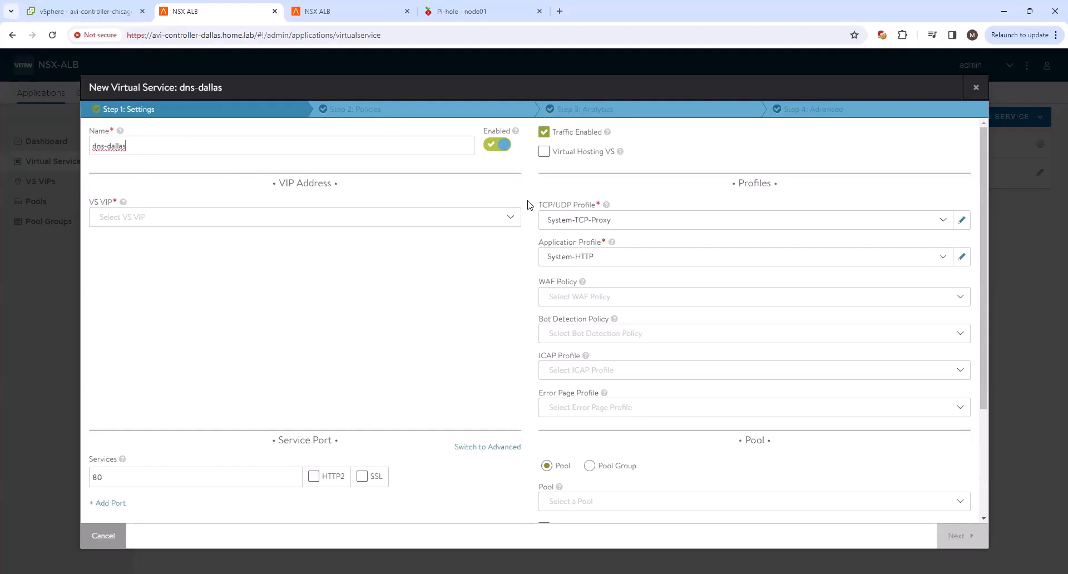
mouse_move(172, 182)
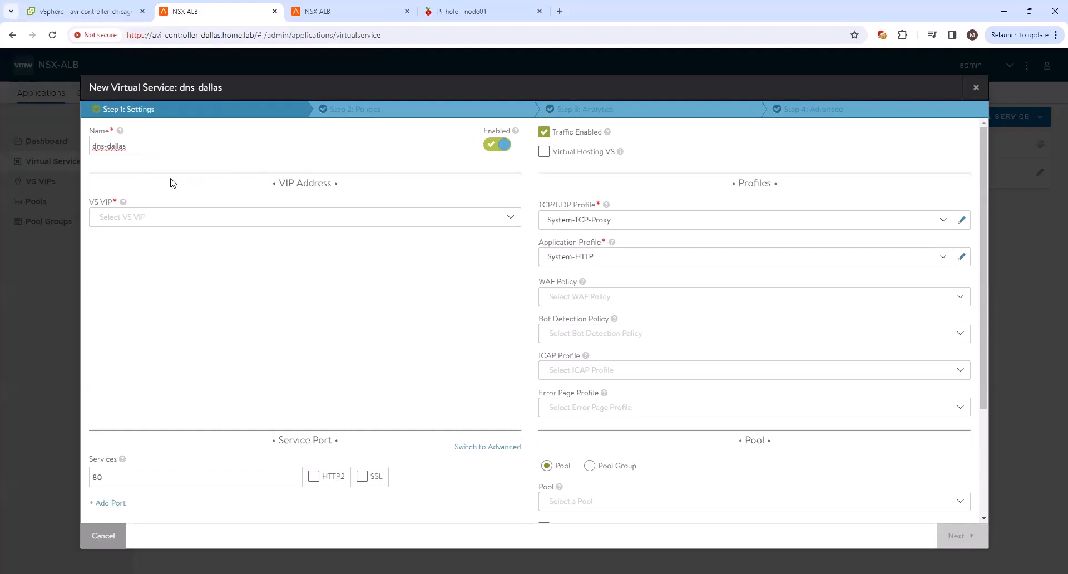
mouse_move(163, 278)
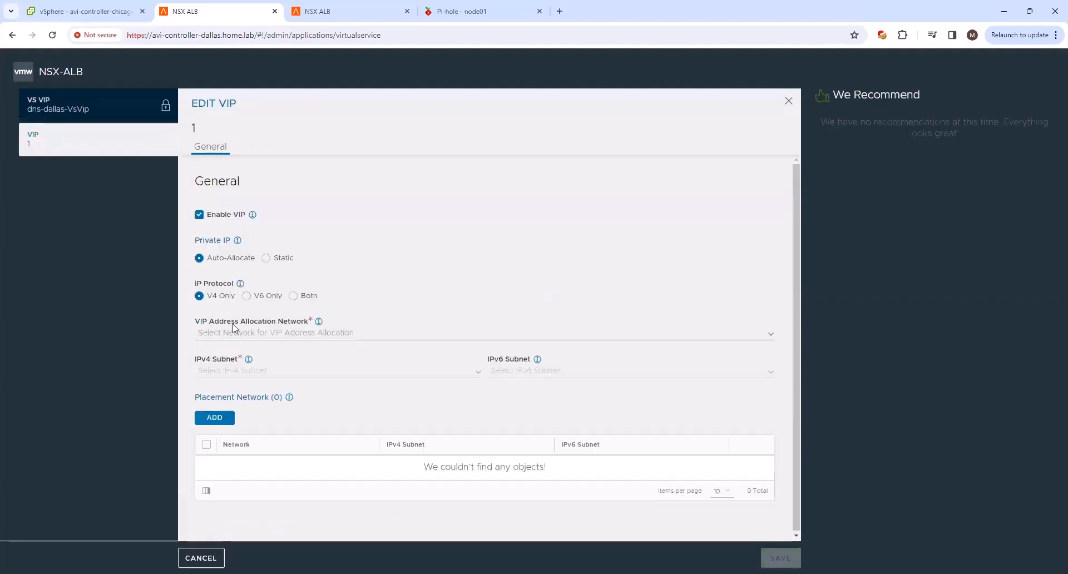
click(483, 333)
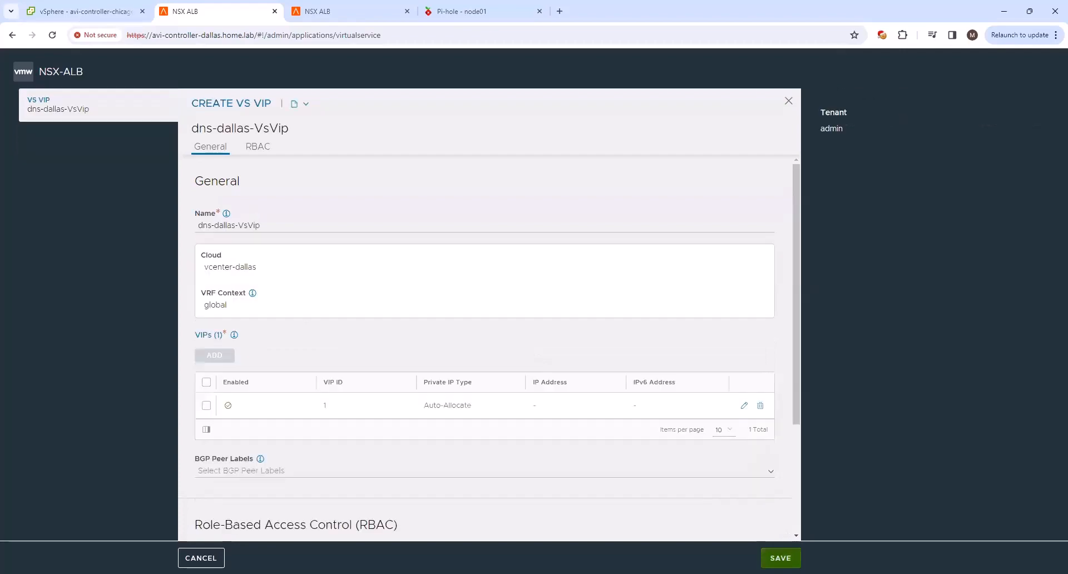
click(780, 558)
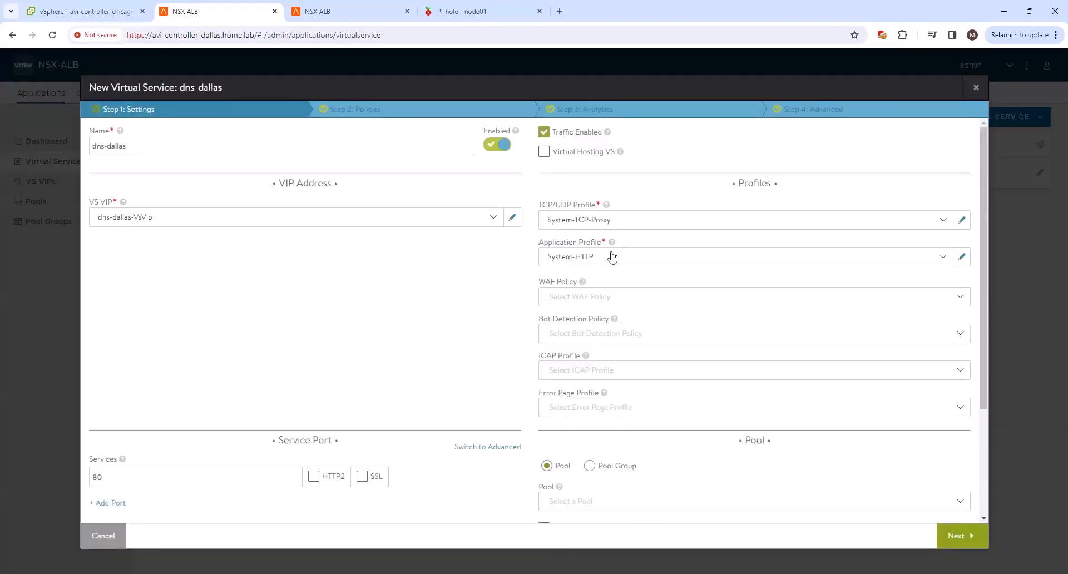
Step: Assign the System-DNS application profile and save dns-dallas, listed at 192.168.3.22 port 53
click(749, 255)
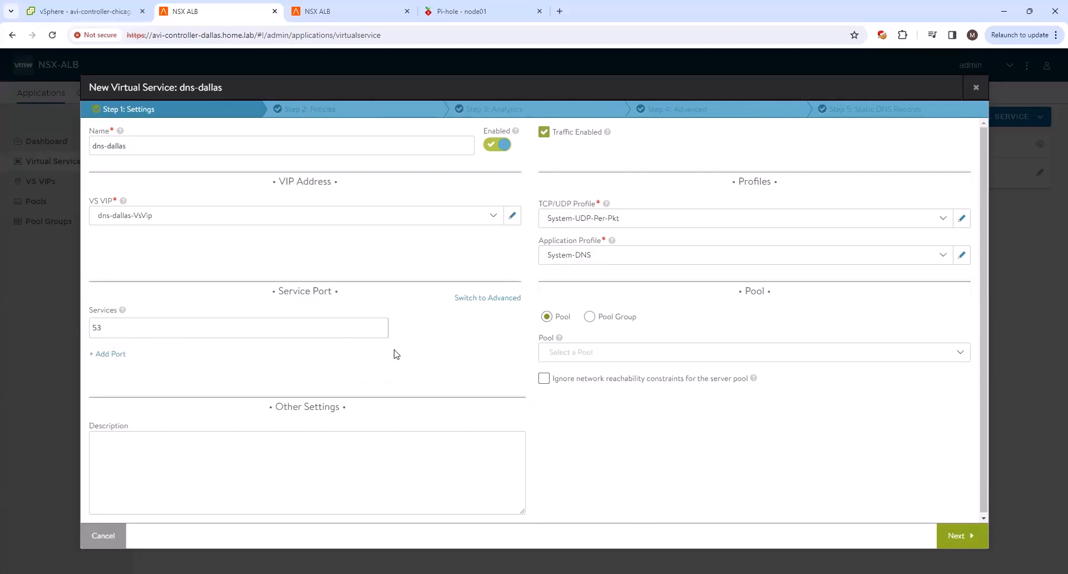
click(962, 536)
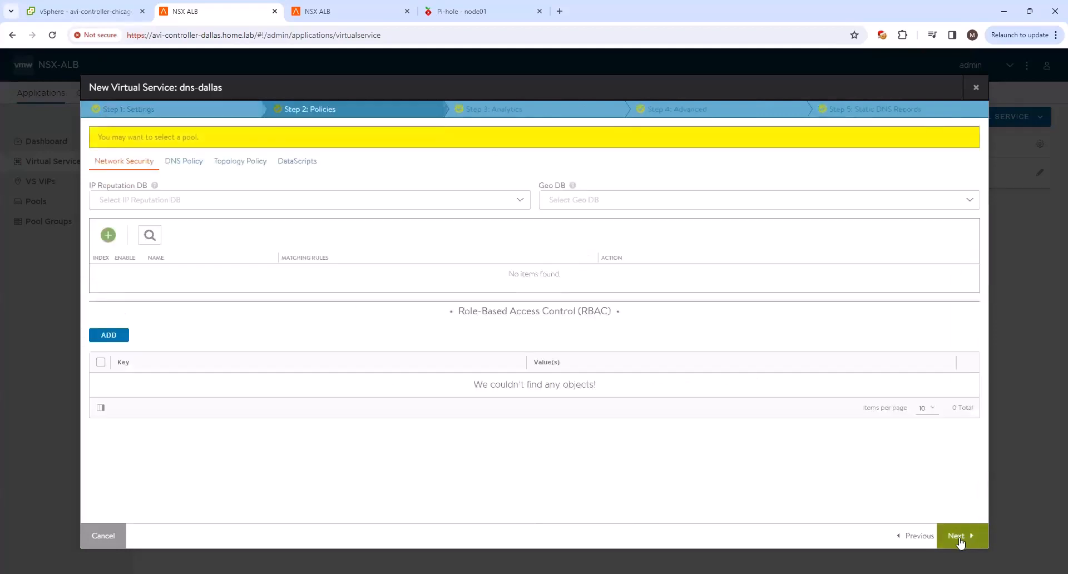
click(960, 536)
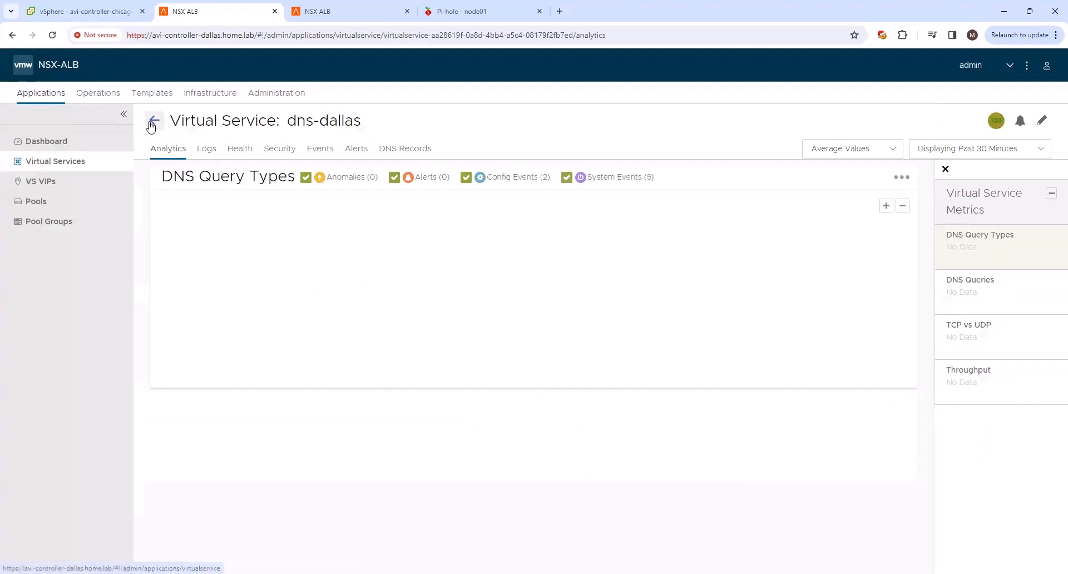
click(152, 120)
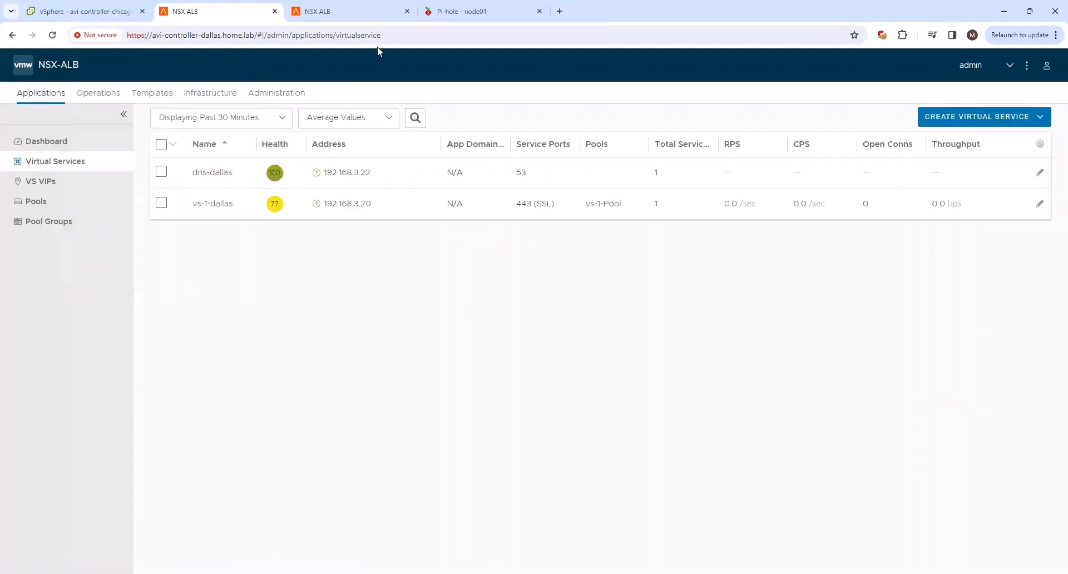
Step: On Chicago, start virtual service dns-chicago with a VIP on VM Network 192.168.3.0/24
click(350, 11)
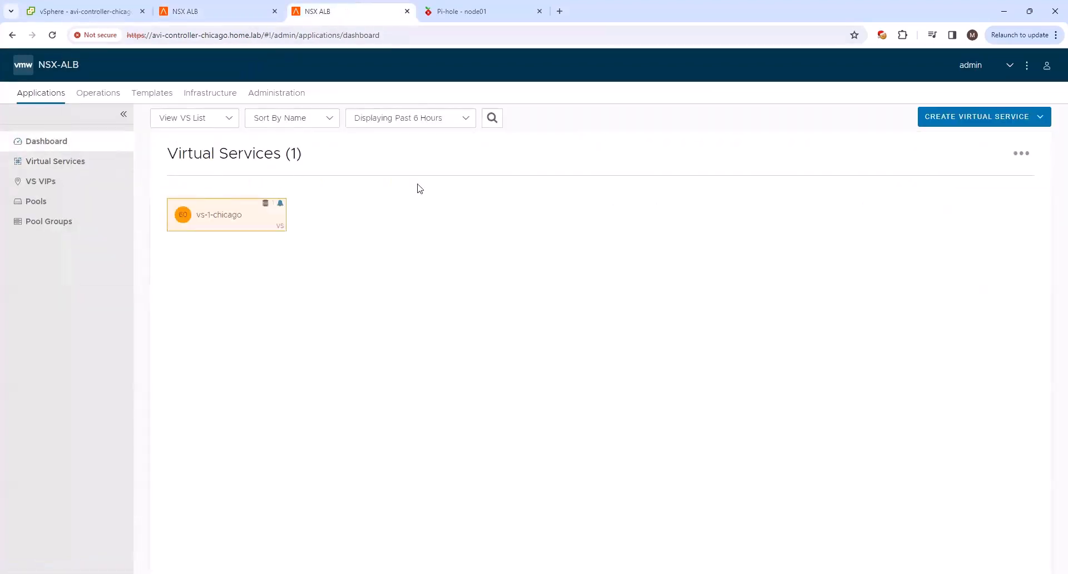
click(978, 117)
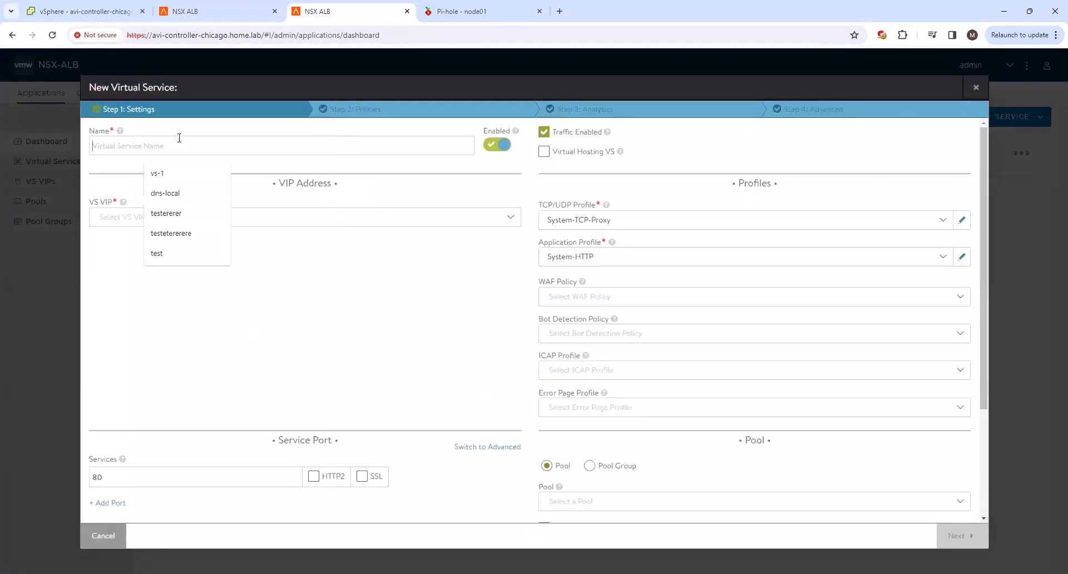
text(dns-chicago)
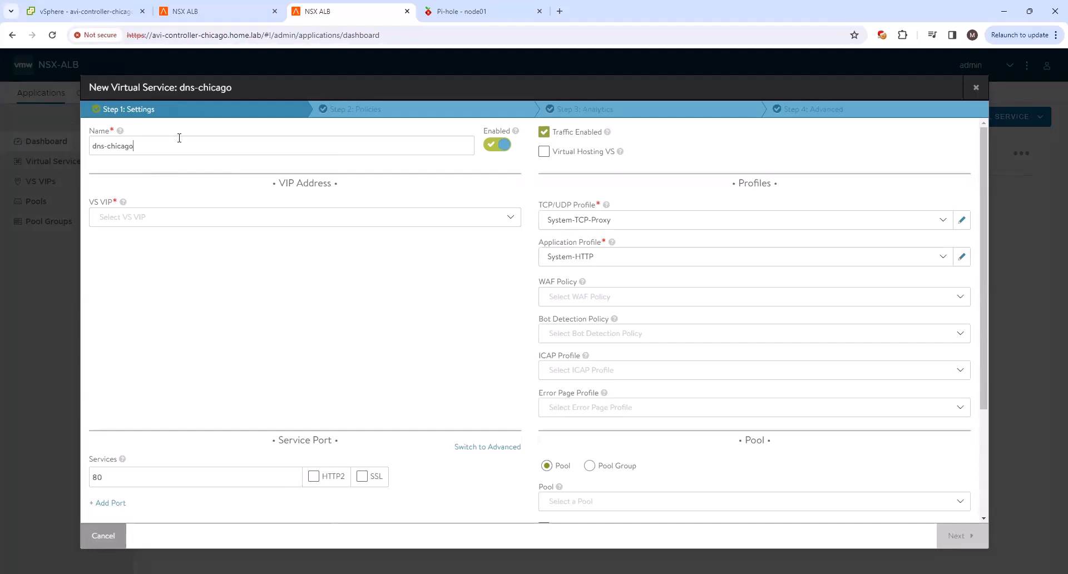
mouse_move(186, 273)
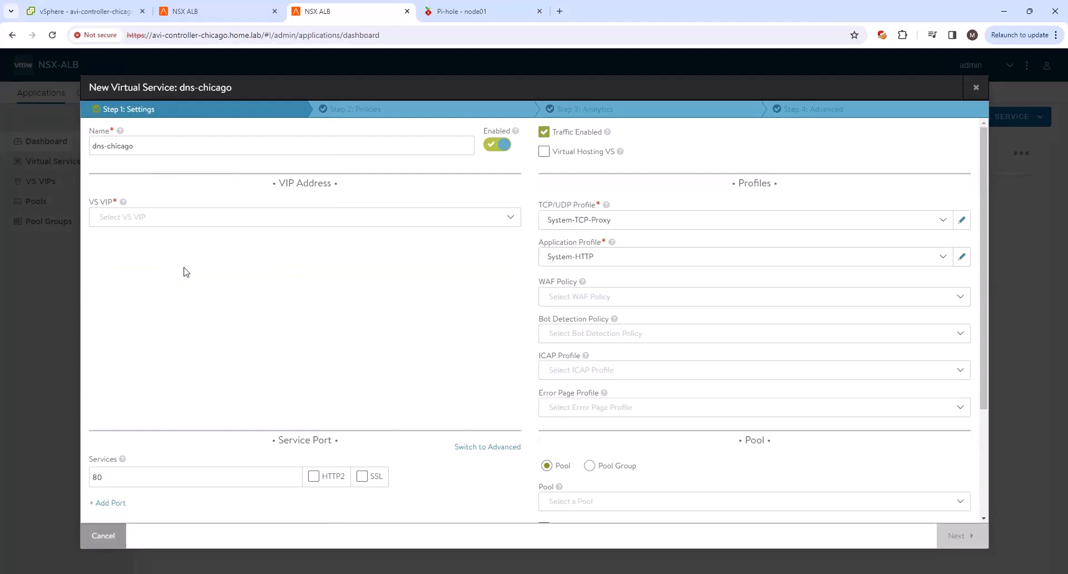
click(305, 217)
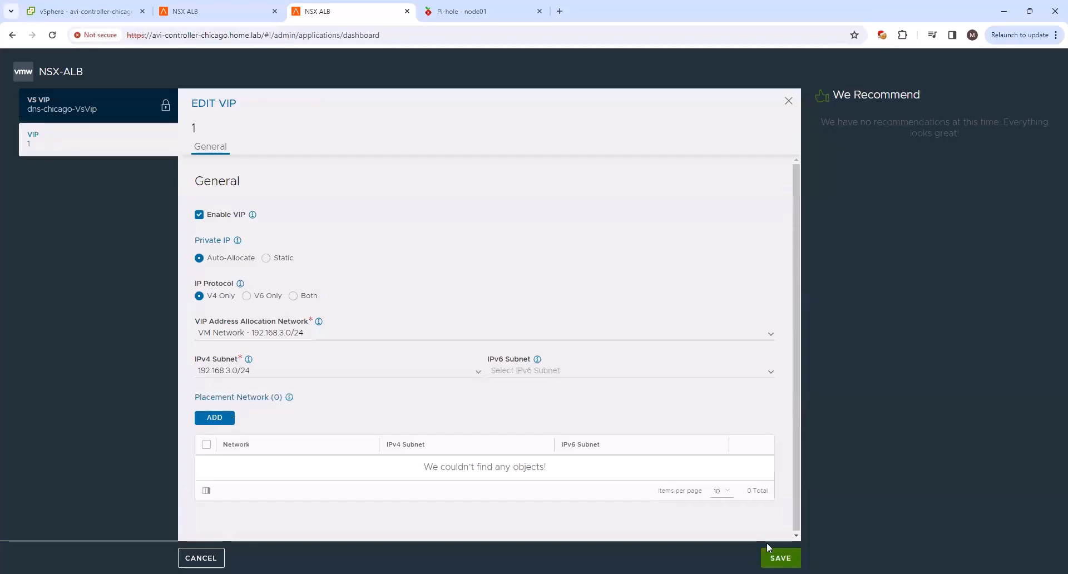
click(780, 557)
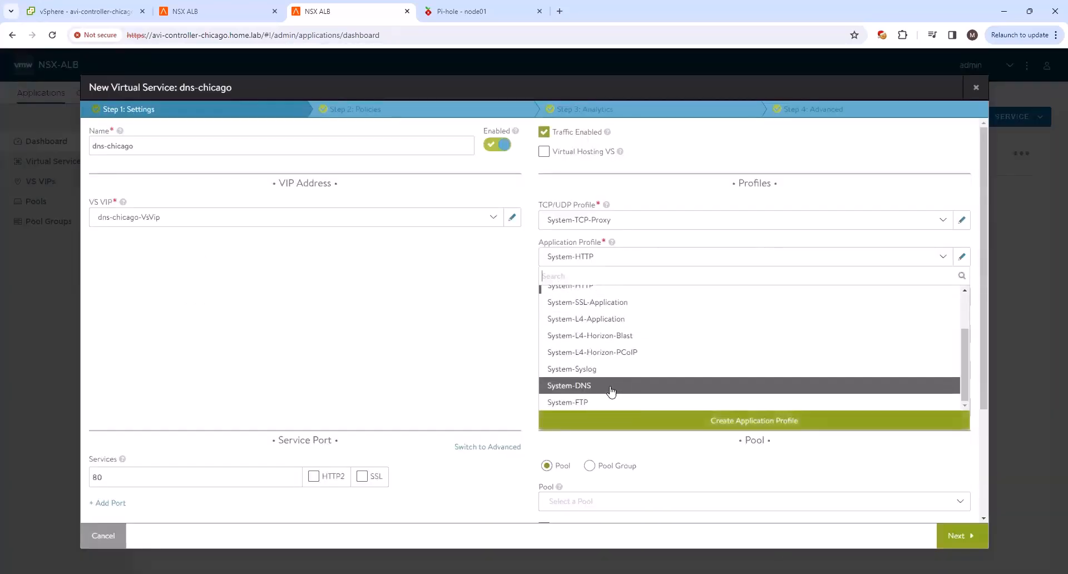
Step: Assign System-DNS and save dns-chicago at 192.168.3.34:53, then return to Dallas
click(569, 385)
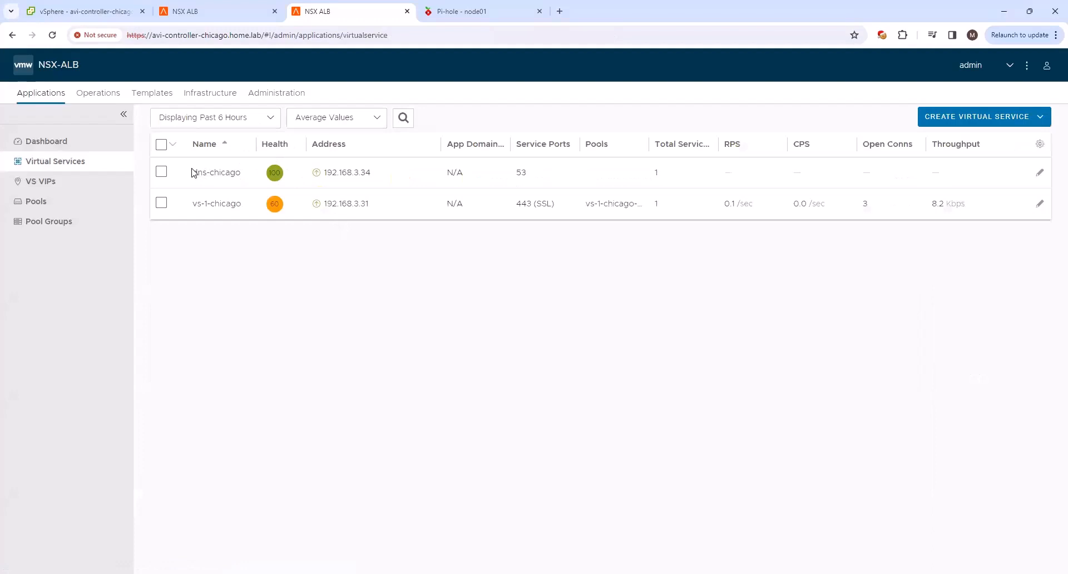
double_click(216, 173)
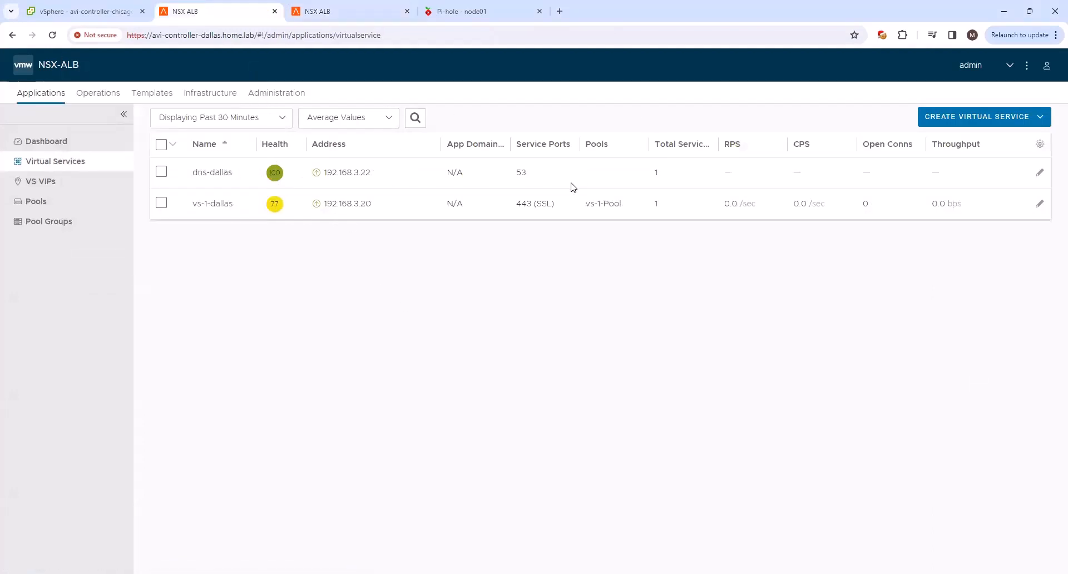
Step: Begin a new user account on Dallas named gslb_user
click(276, 92)
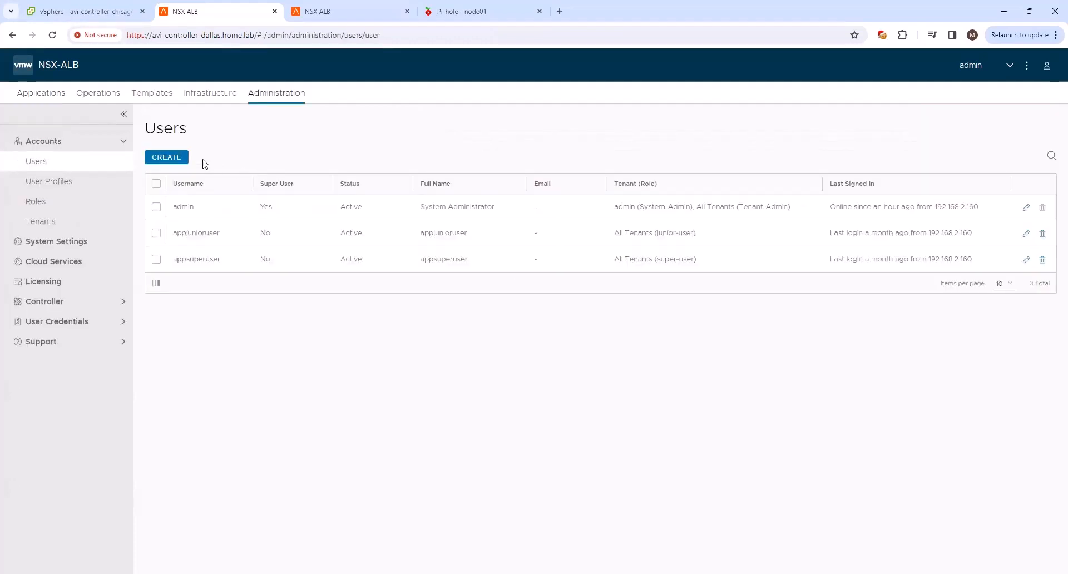
click(166, 157)
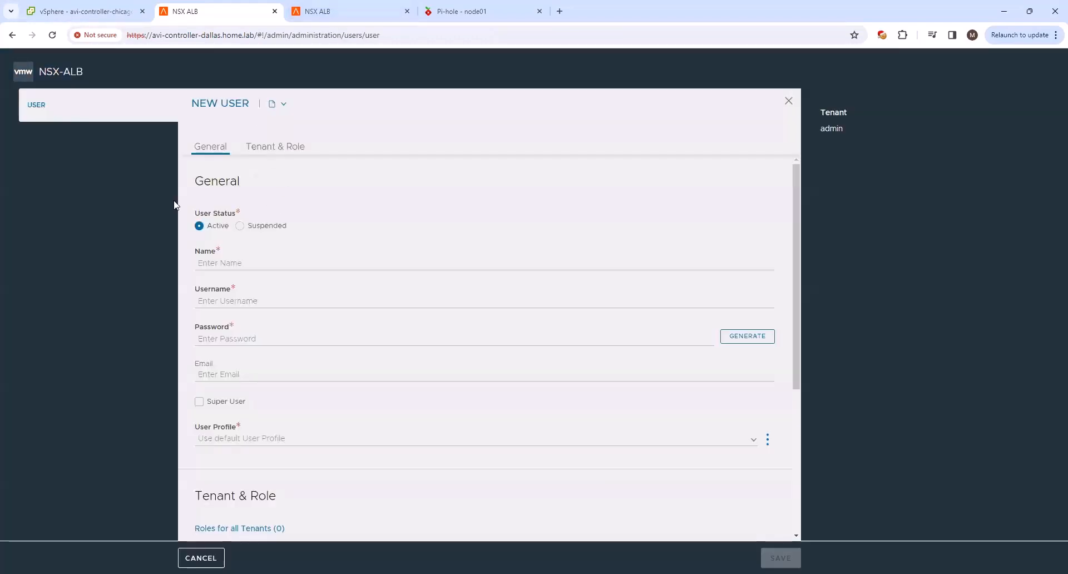
mouse_move(232, 65)
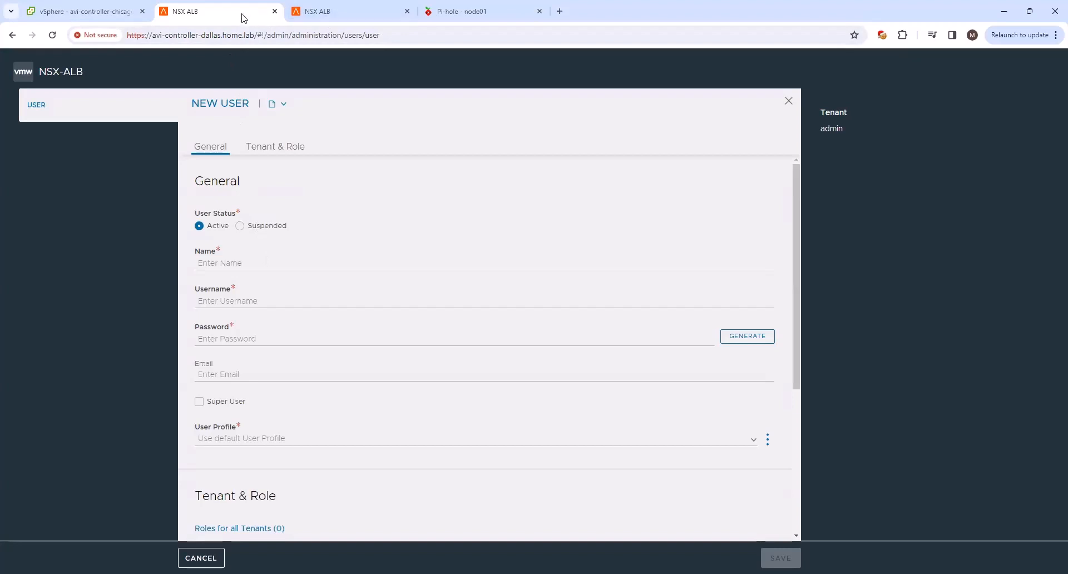
click(485, 263)
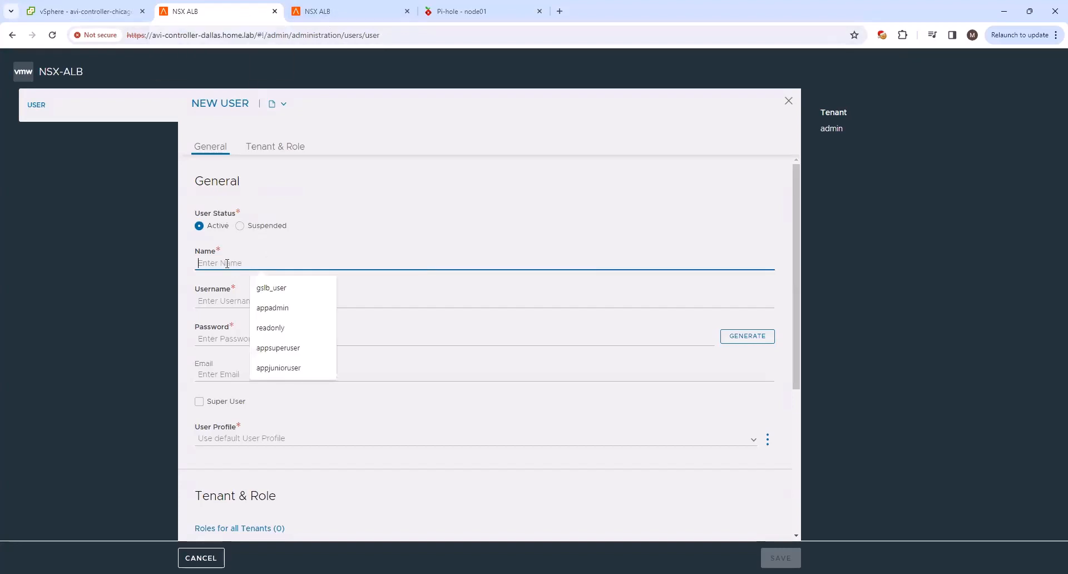
click(271, 287)
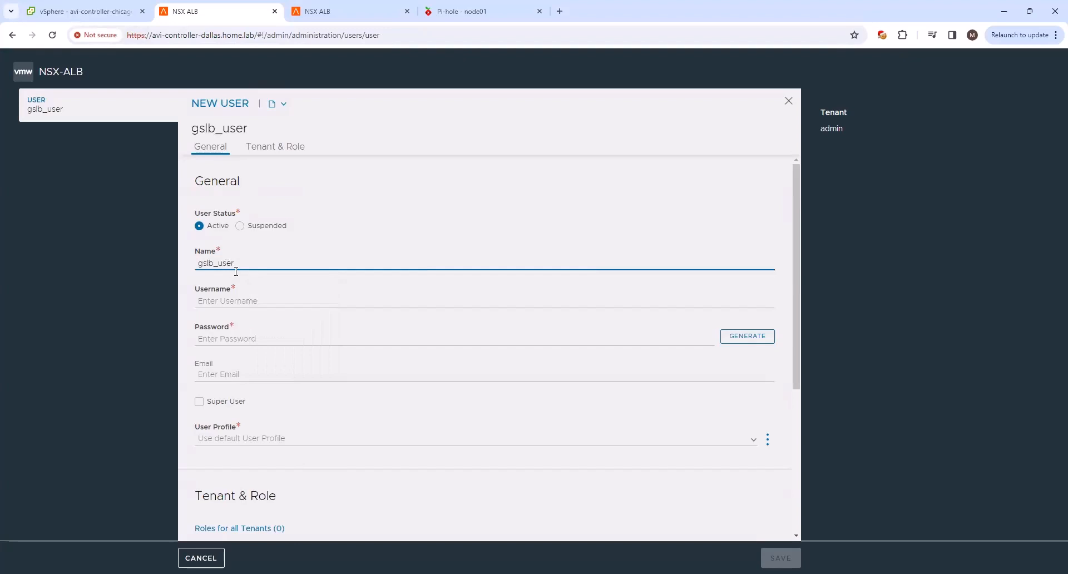
Step: Save gslb_user with username gslb_user, a password and Super User rights
text(gslb_user)
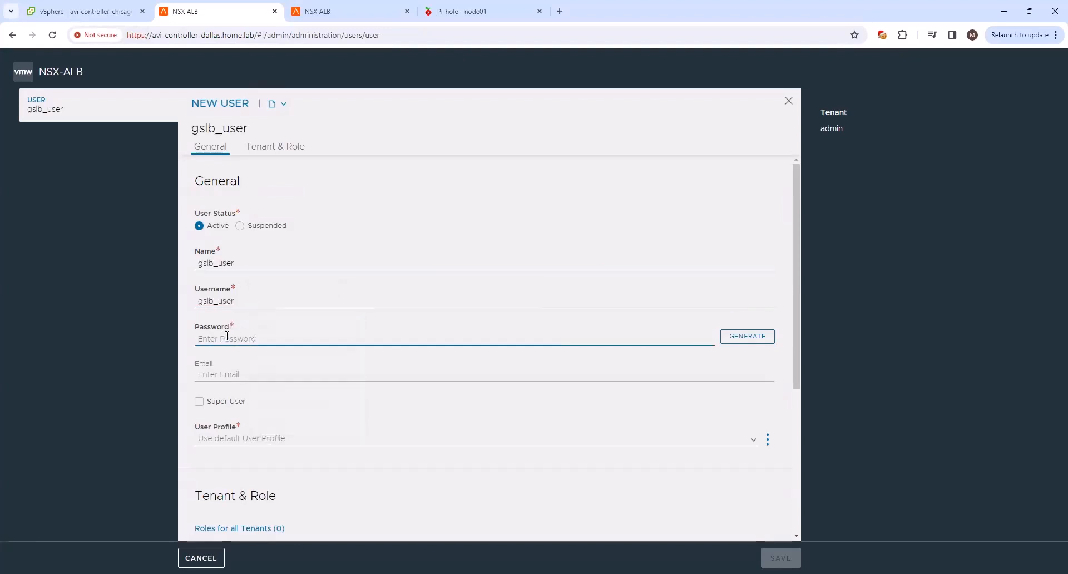
text(password)
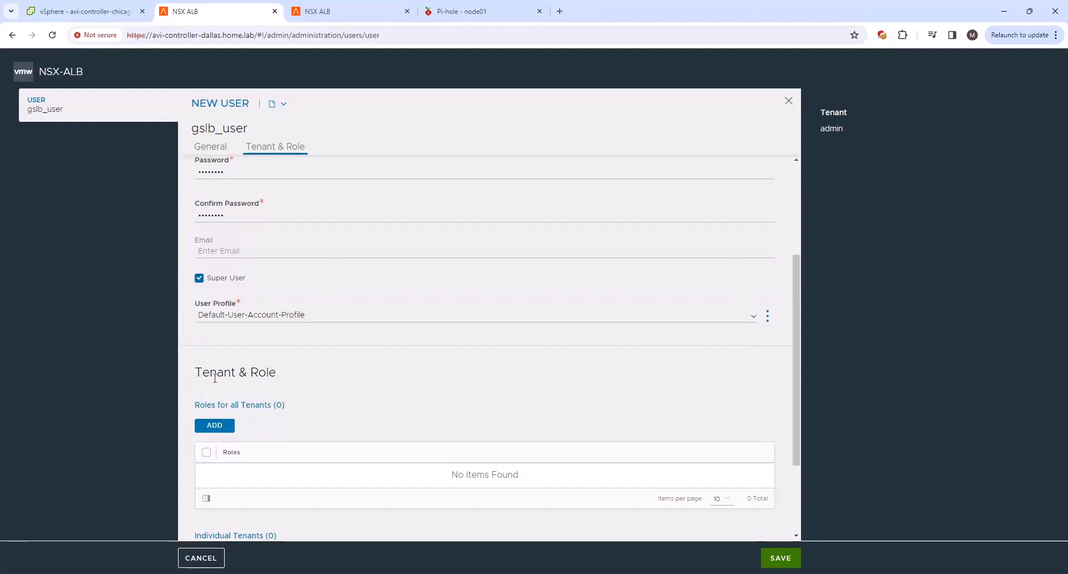
mouse_move(584, 499)
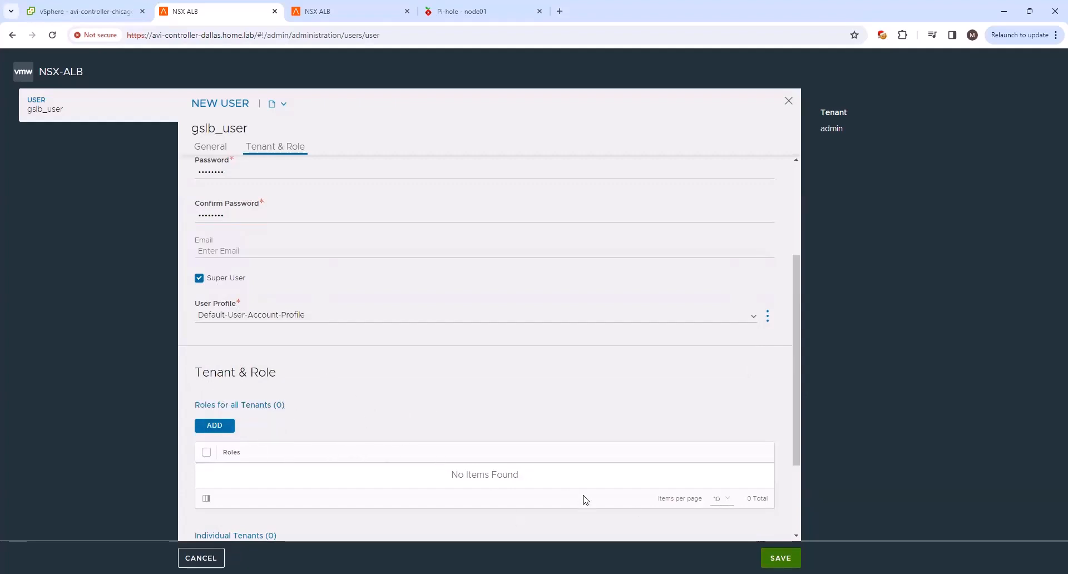
click(780, 558)
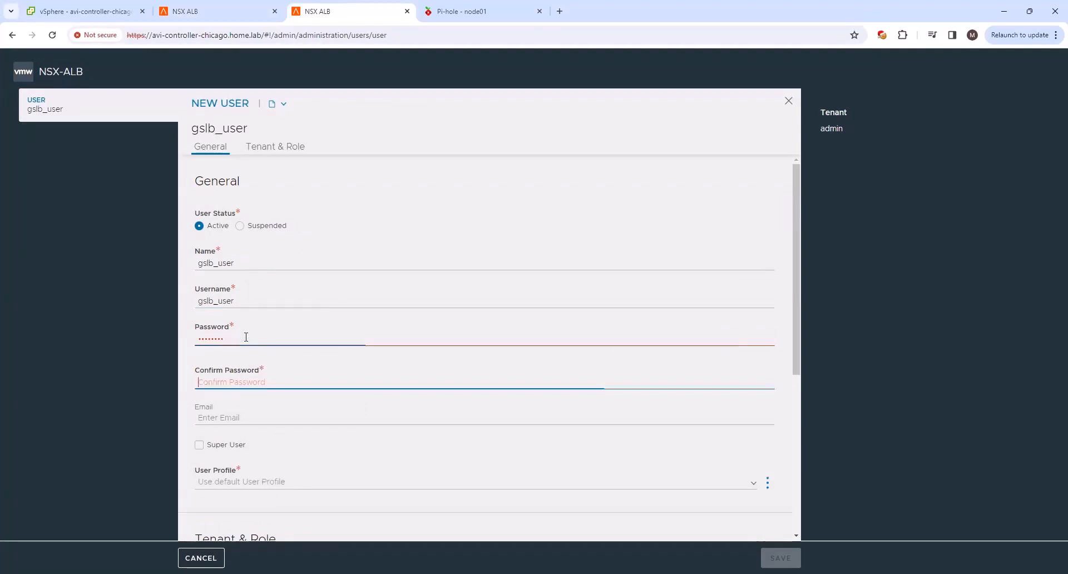
Step: Confirm the password, grant Super User and save gslb_user on Chicago, then return to Dallas
text(••••••••)
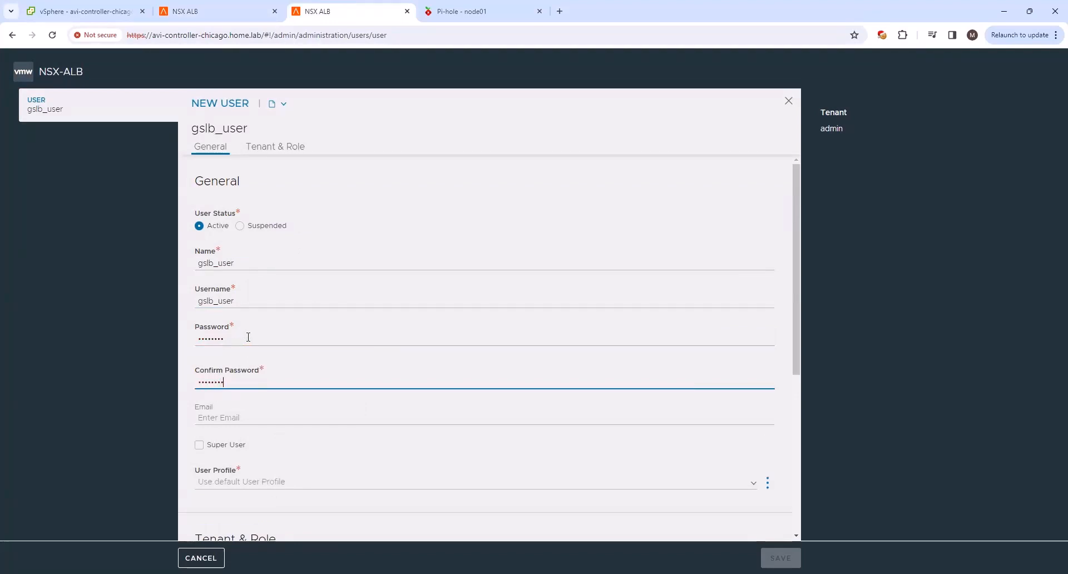
click(200, 445)
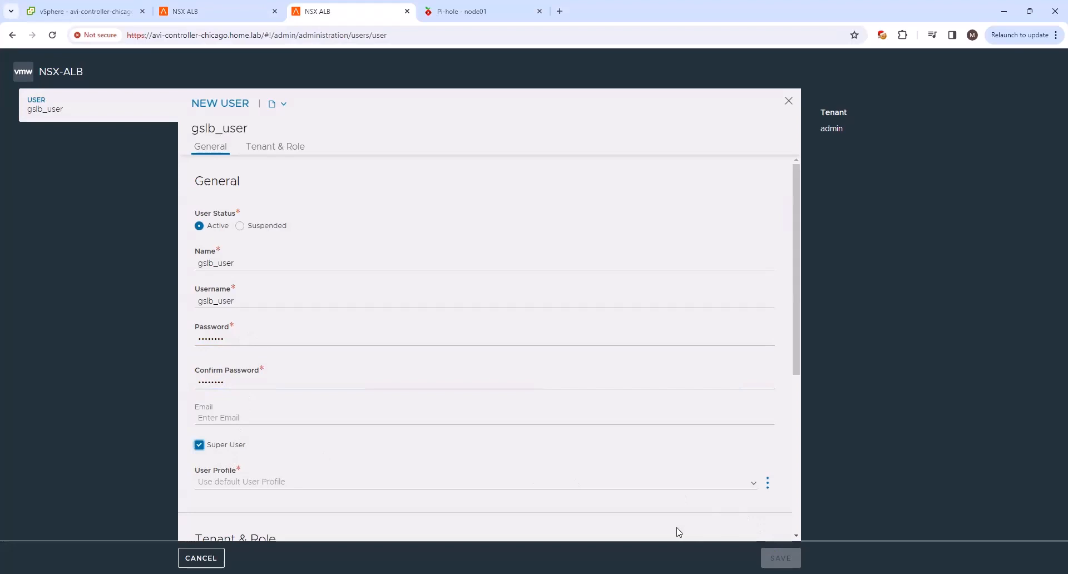
scroll(down, 3)
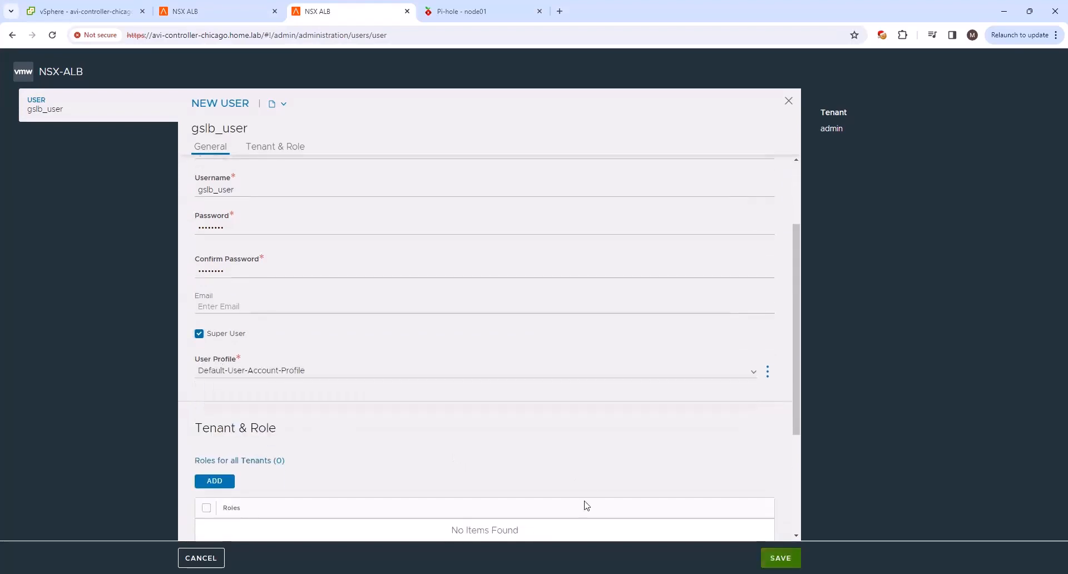
click(779, 558)
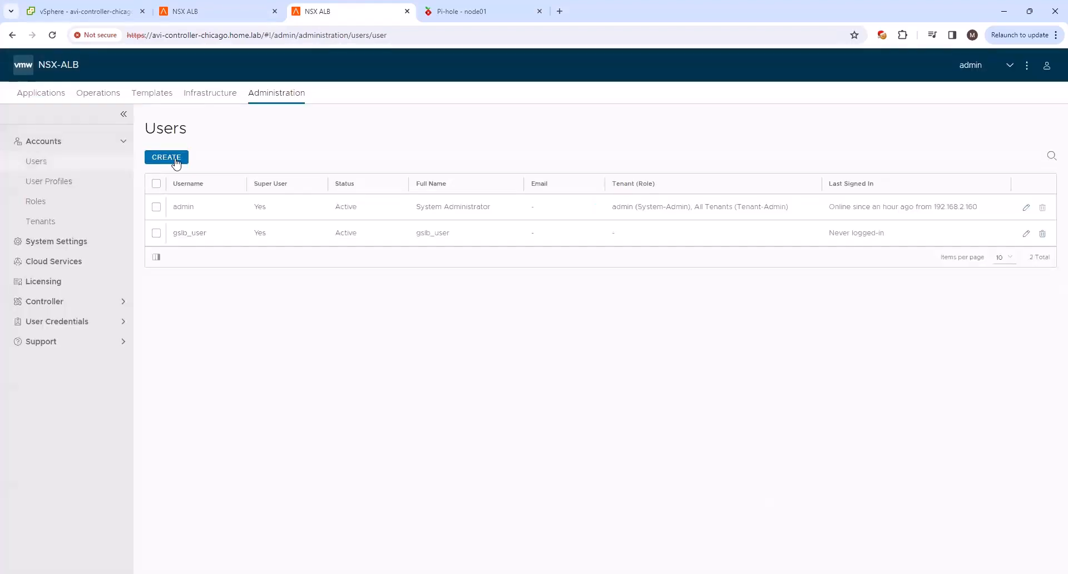
click(40, 94)
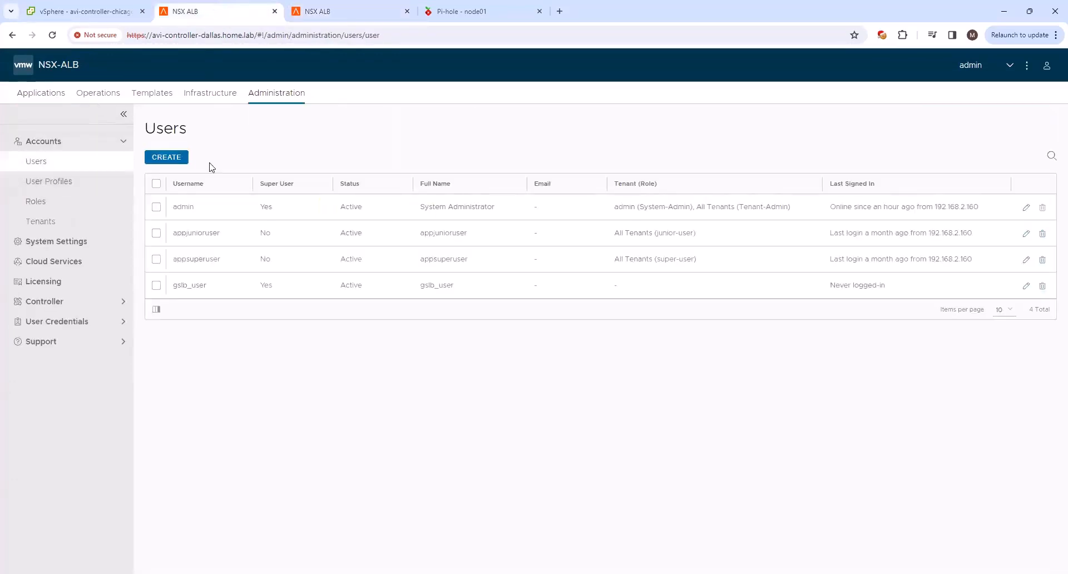
mouse_move(198, 123)
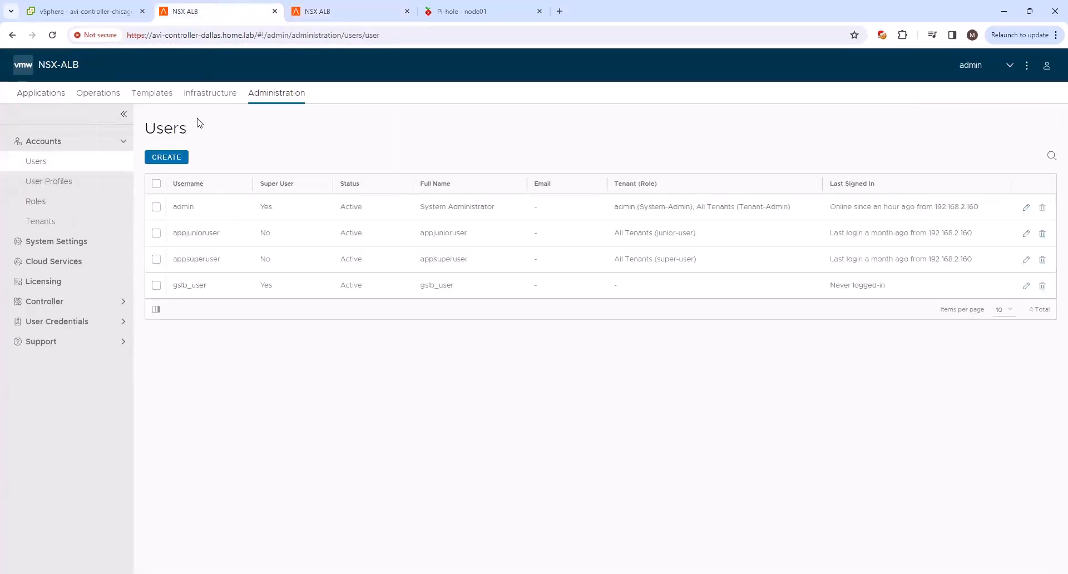
Step: Start GSLB site gslb-dallas under Infrastructure > GSLB with gslb_user credentials and 192.168.3.15
click(211, 92)
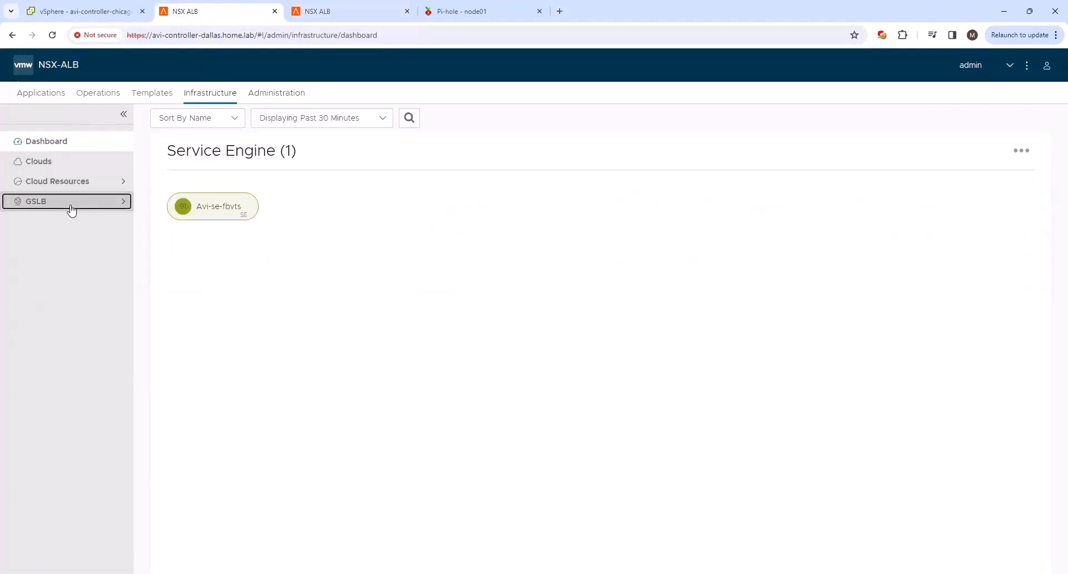
click(36, 202)
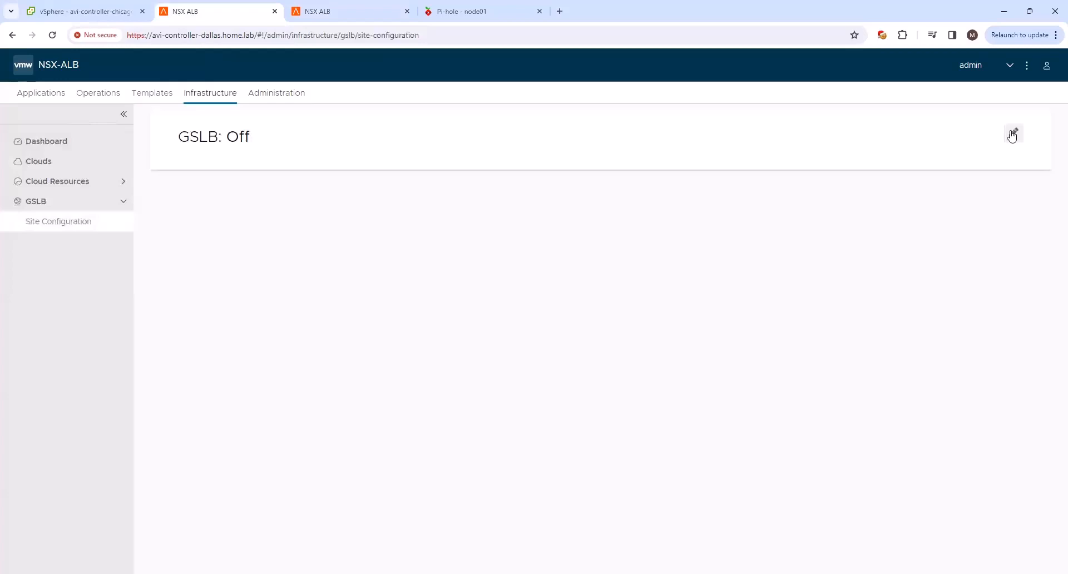
click(1013, 134)
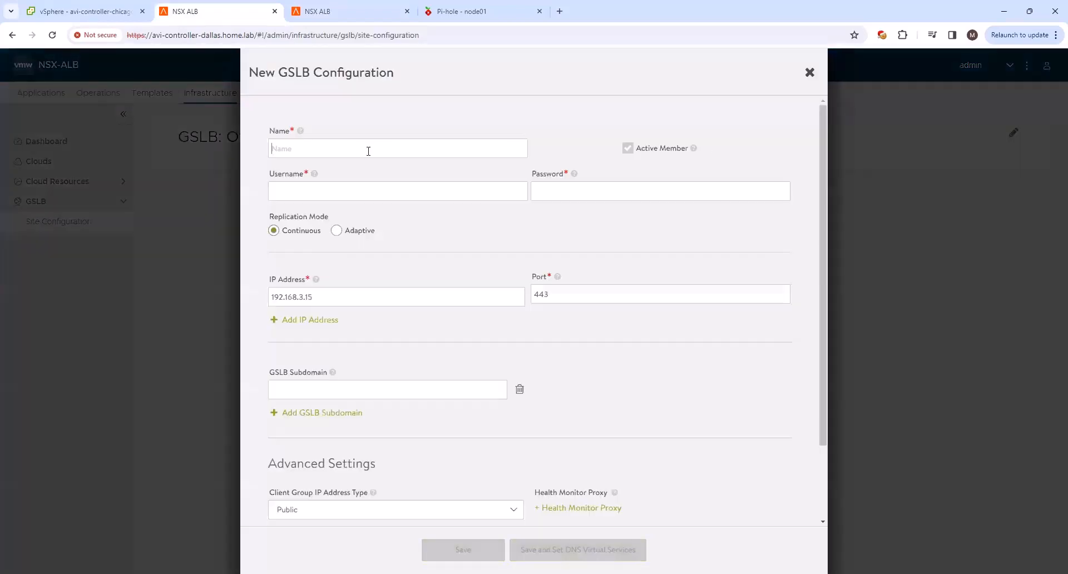
text(gslb-dallas)
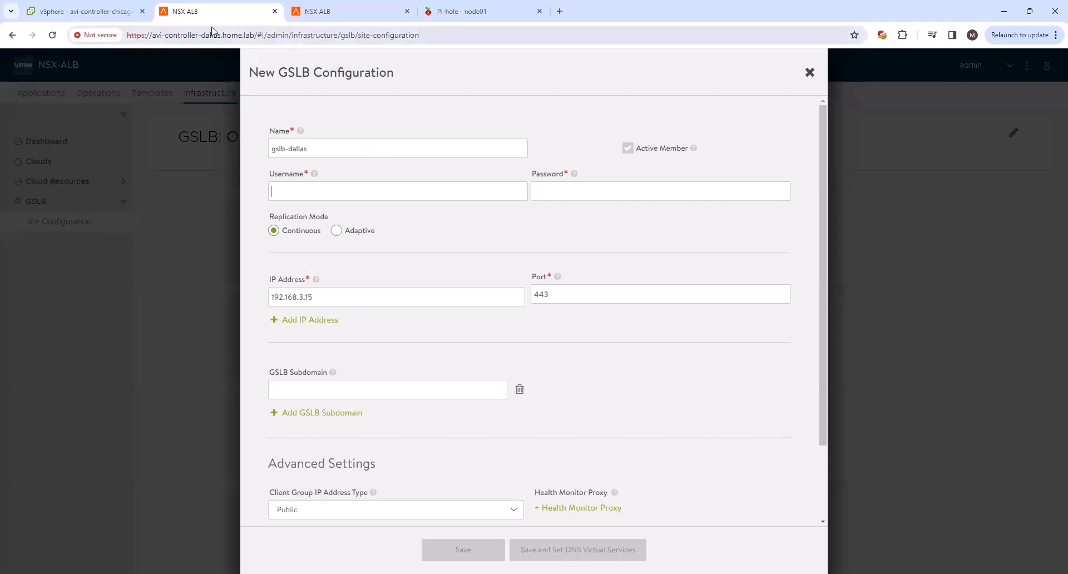
text(gslb_user)
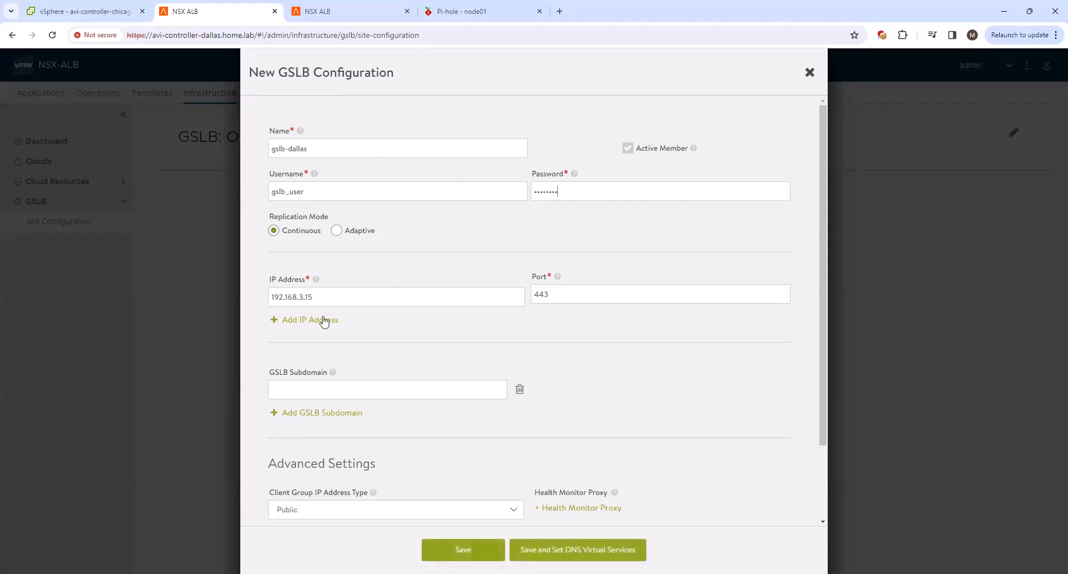
triple_click(291, 296)
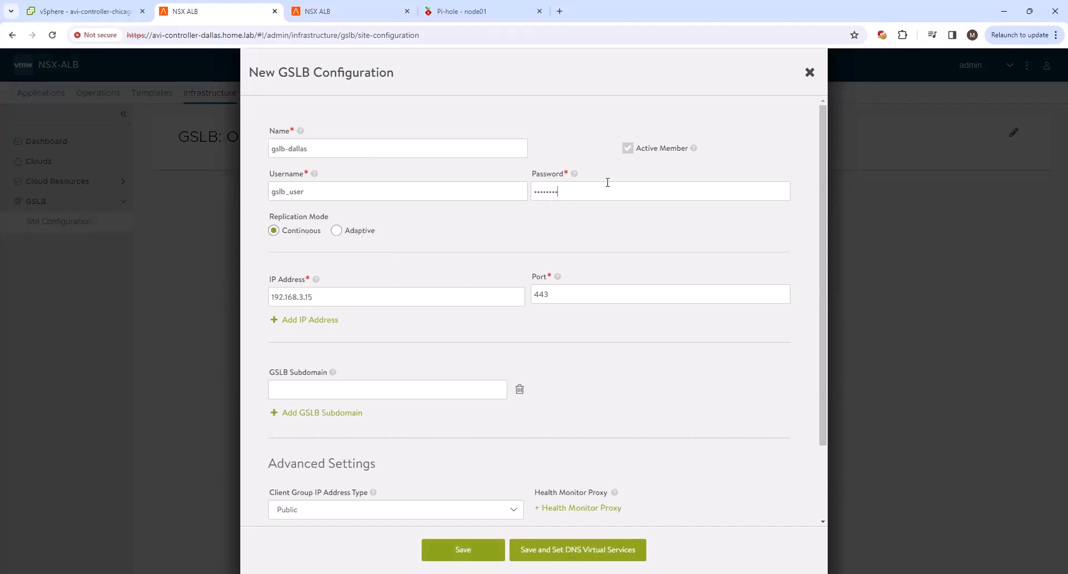
Step: Add GSLB subdomain gslb.avi.home.lab and save the gslb-dallas configuration
double_click(659, 148)
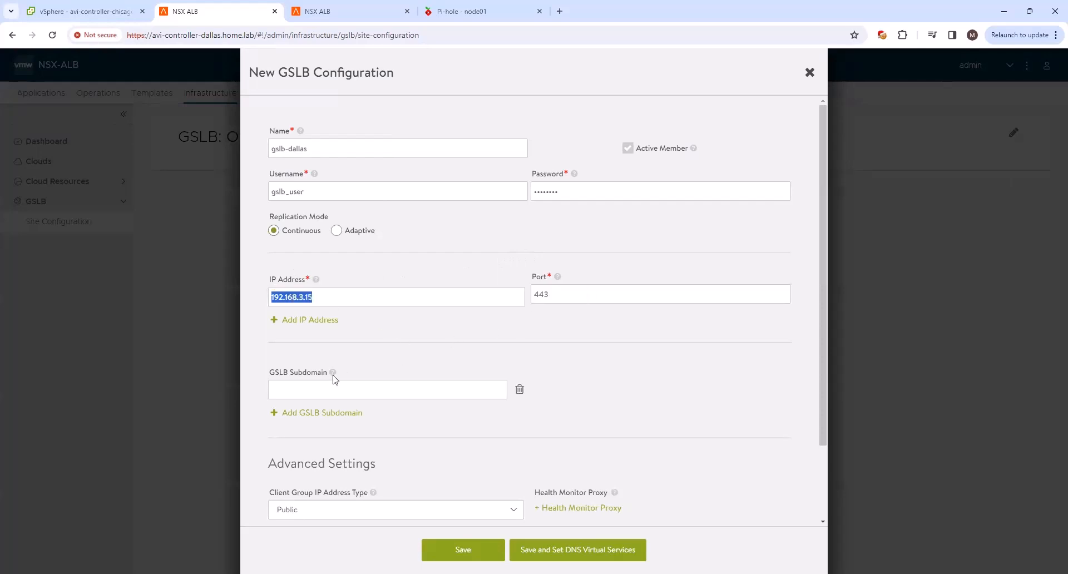
text(gsl)
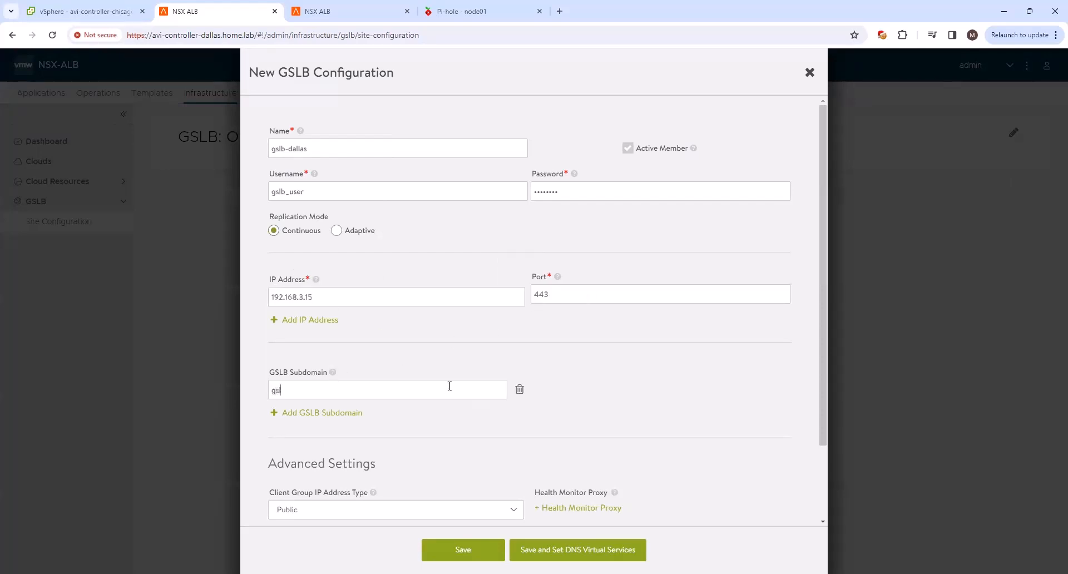
text(gslb.avi.ho)
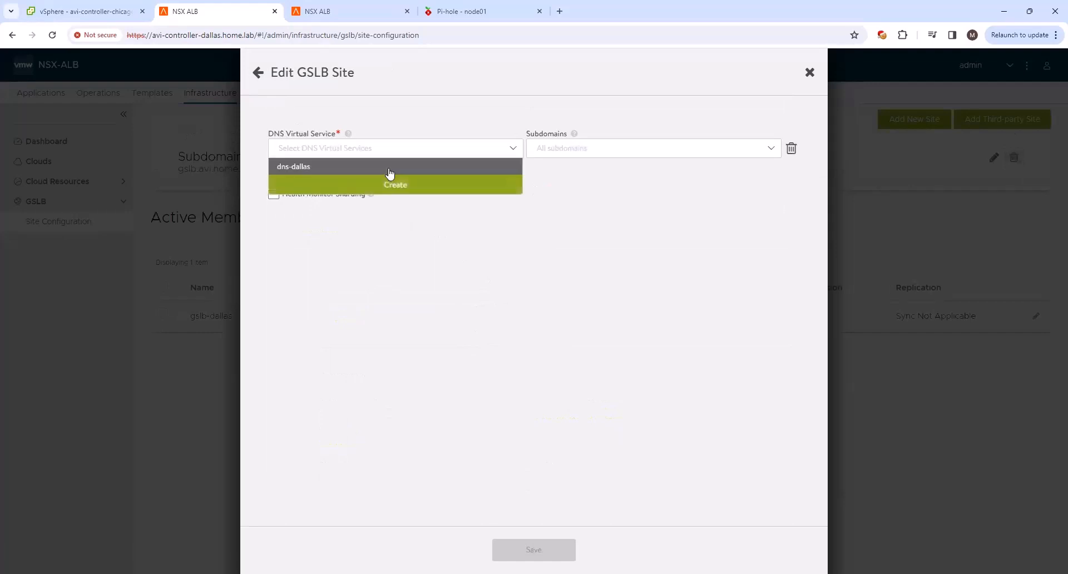
Step: Save dns-dallas as the DNS virtual service of the gslb-dallas site
click(293, 166)
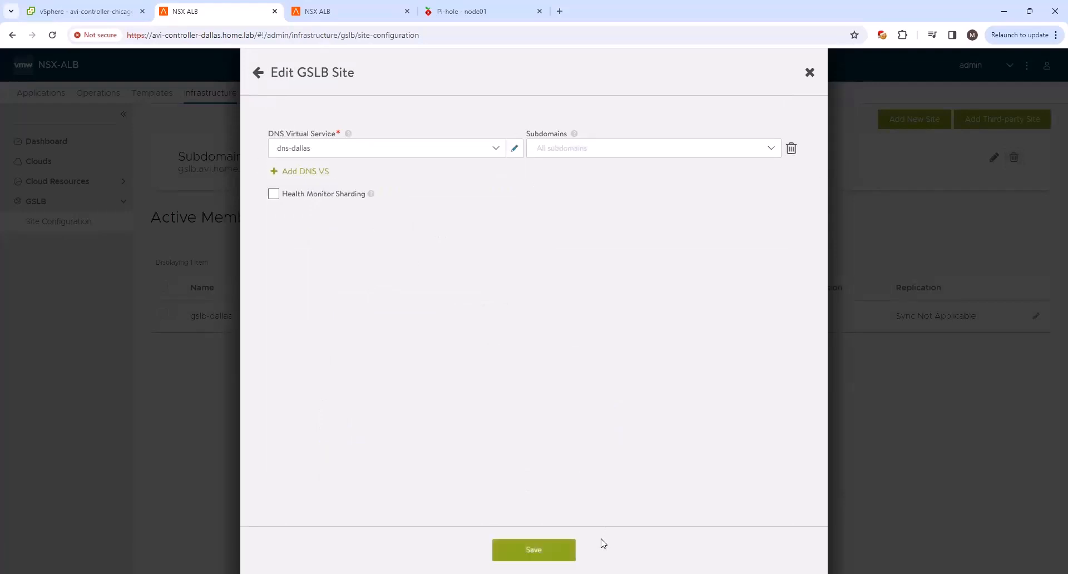
click(533, 550)
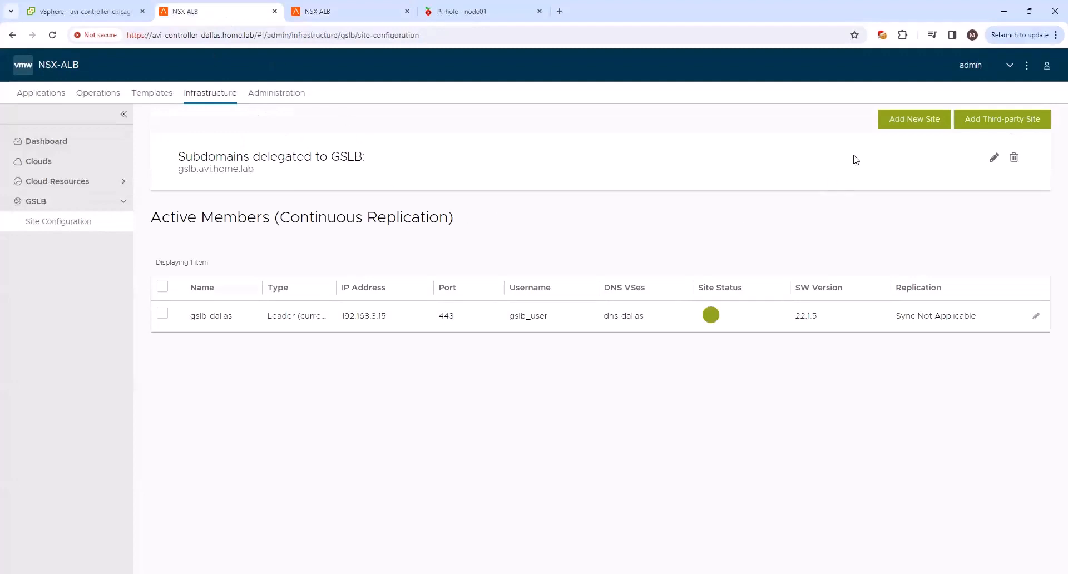
mouse_move(919, 122)
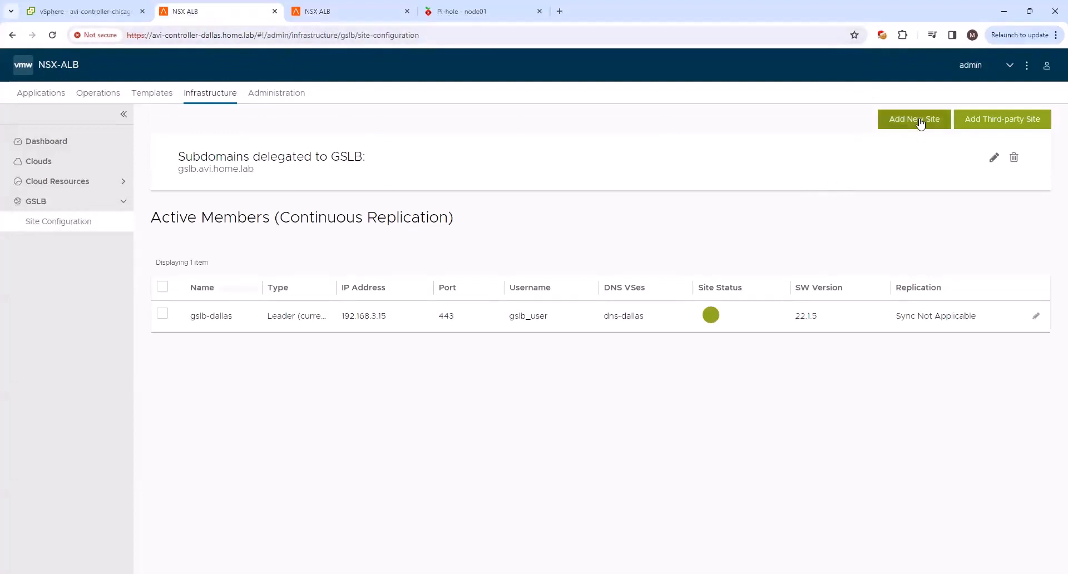
Step: Add GSLB site gslb-chicago at 192.168.3.30 with gslb_user and dns-chicago as its DNS virtual service
click(914, 119)
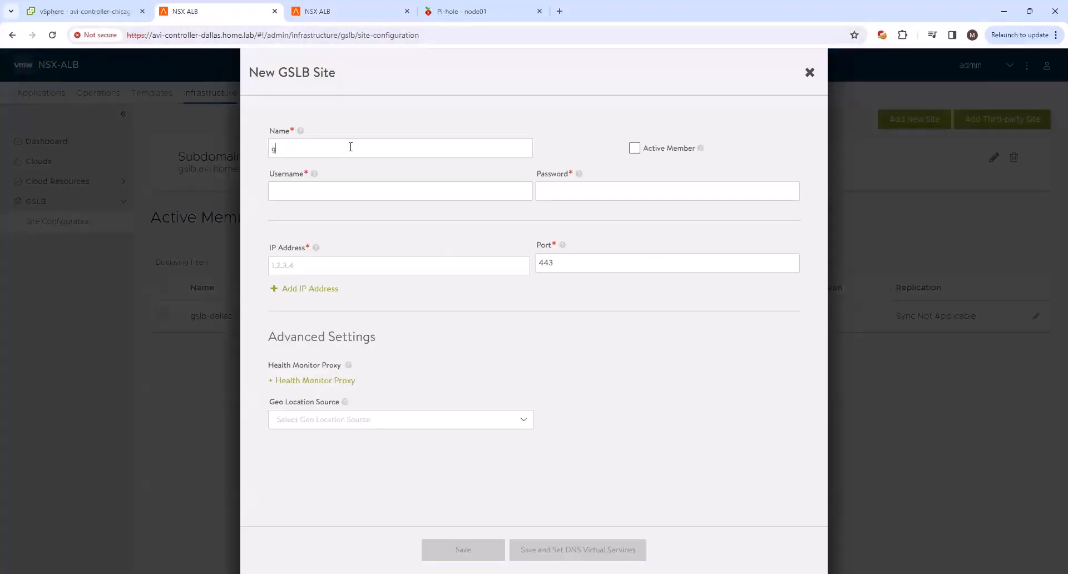
text(gslb-chicago)
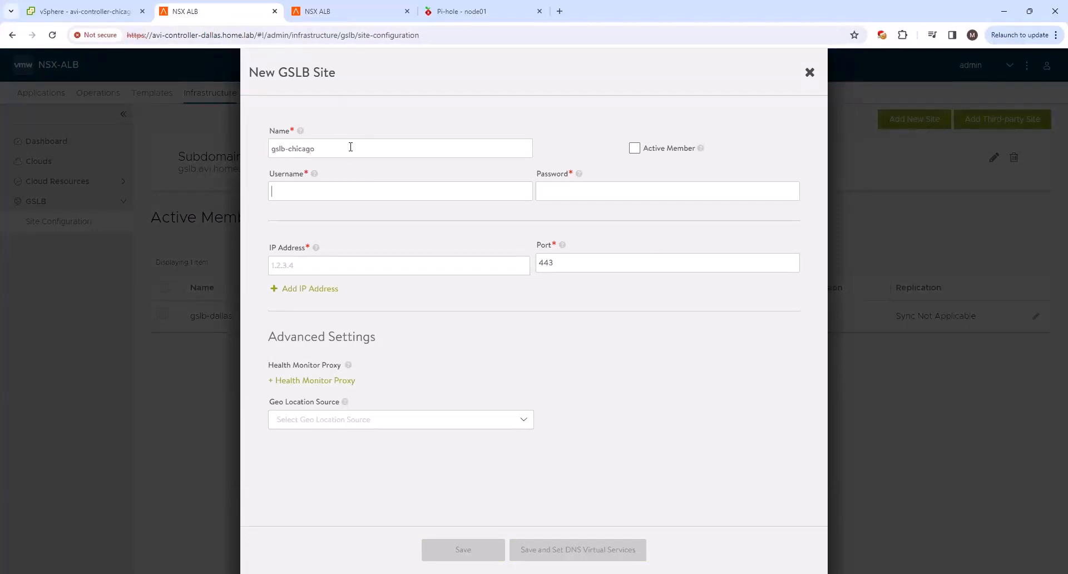
text(gslb_user)
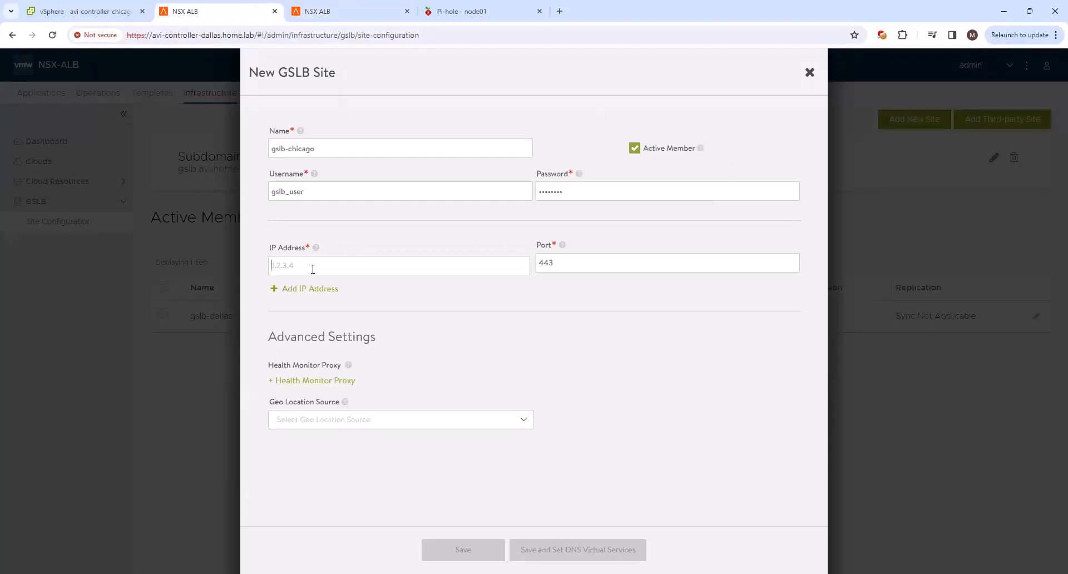
text(192.168.3.30)
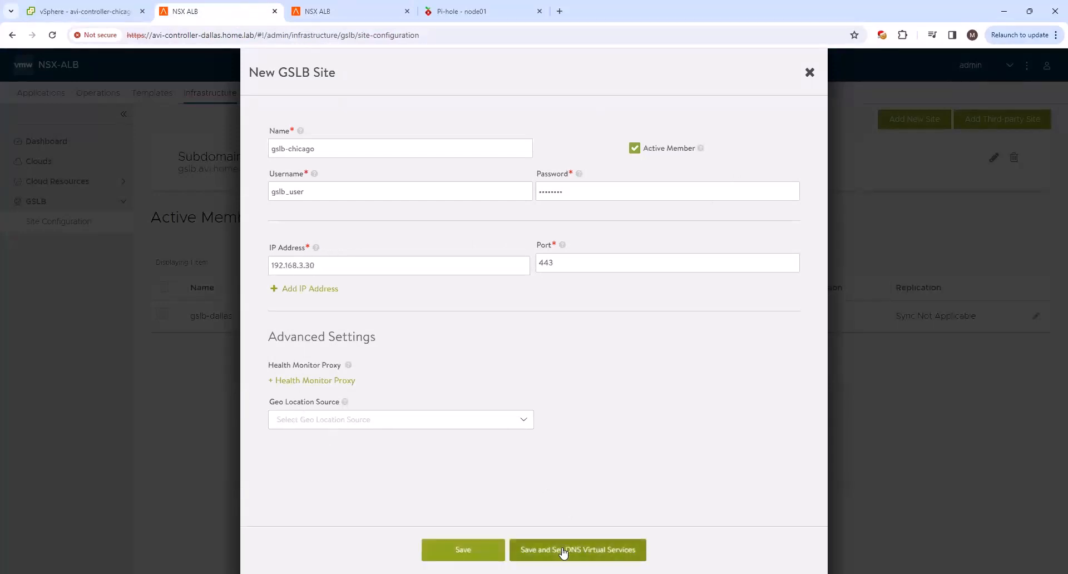
click(577, 550)
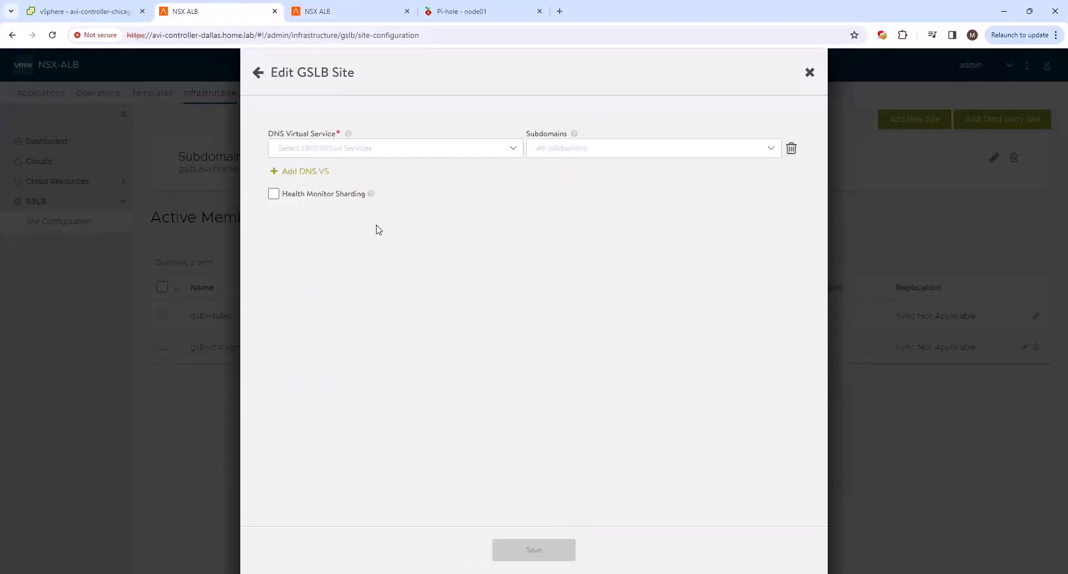
click(395, 148)
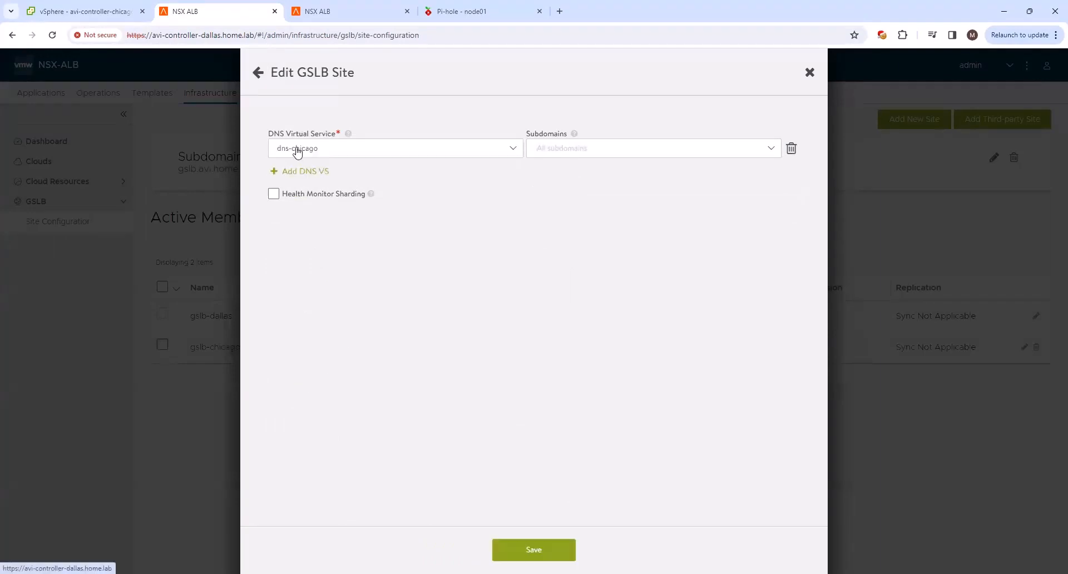
mouse_move(531, 531)
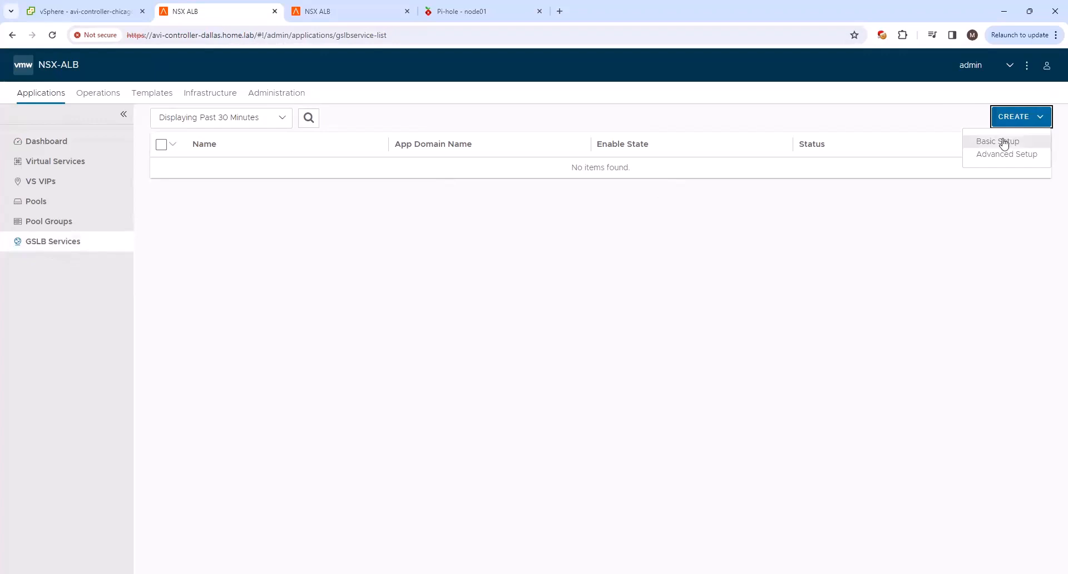
Step: Fill name gslb-hackazon, application hackazon and health monitor System-GSLB-TCP
click(997, 141)
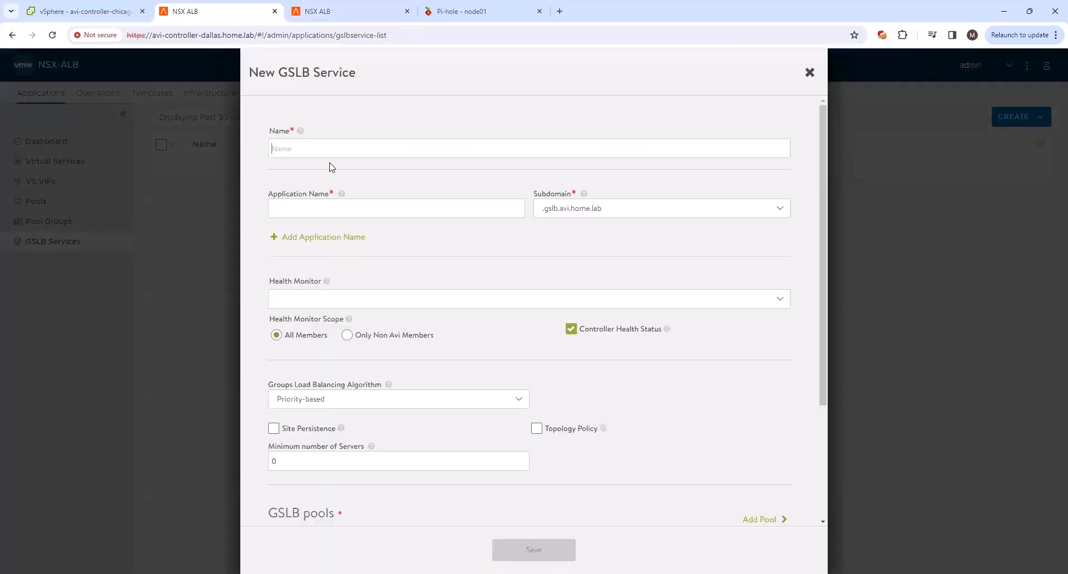
text(gslb-hackazon)
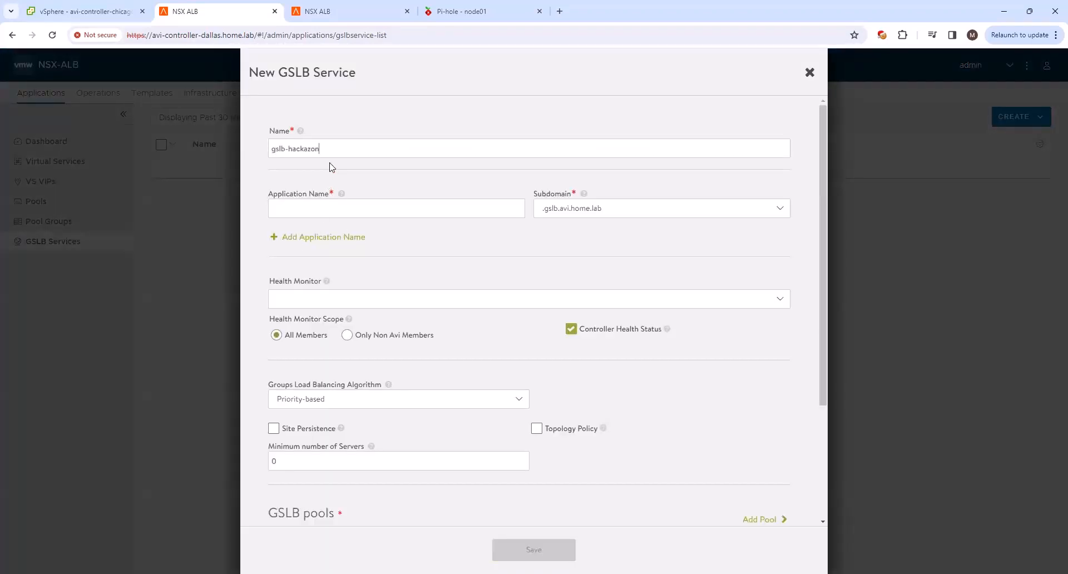
text(hackazon)
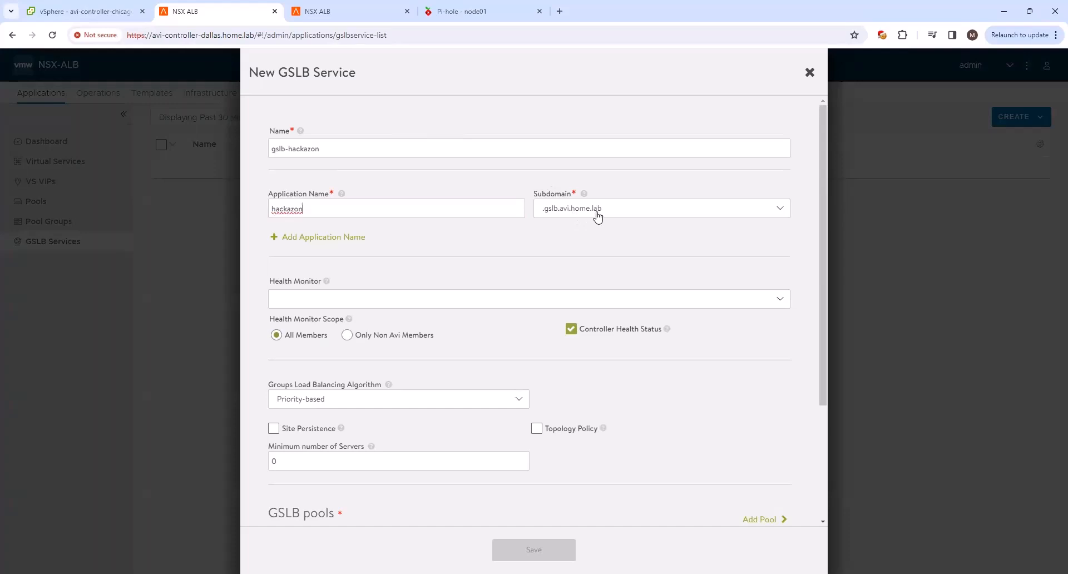
click(528, 298)
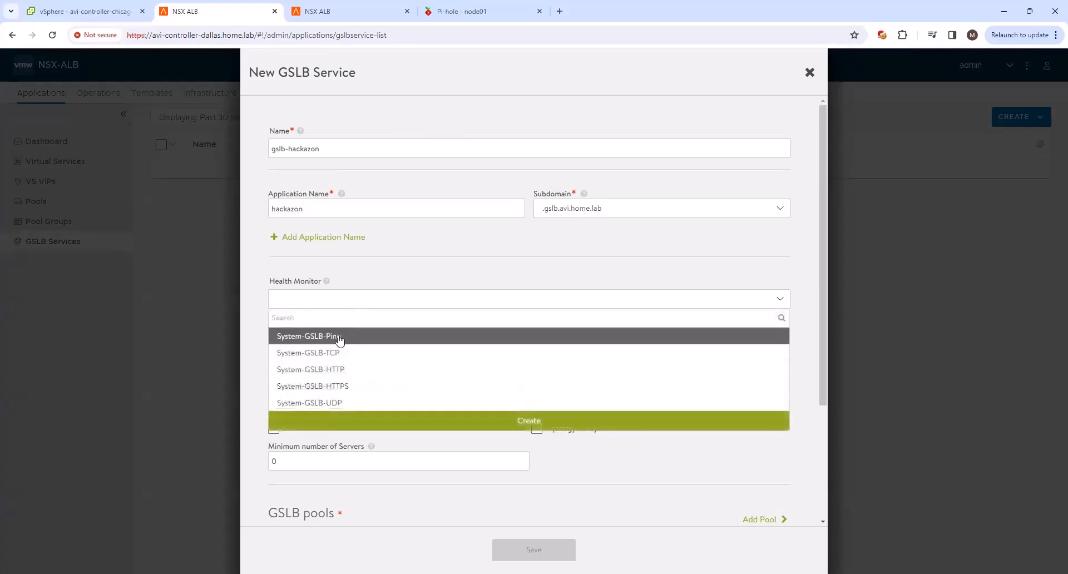
click(307, 336)
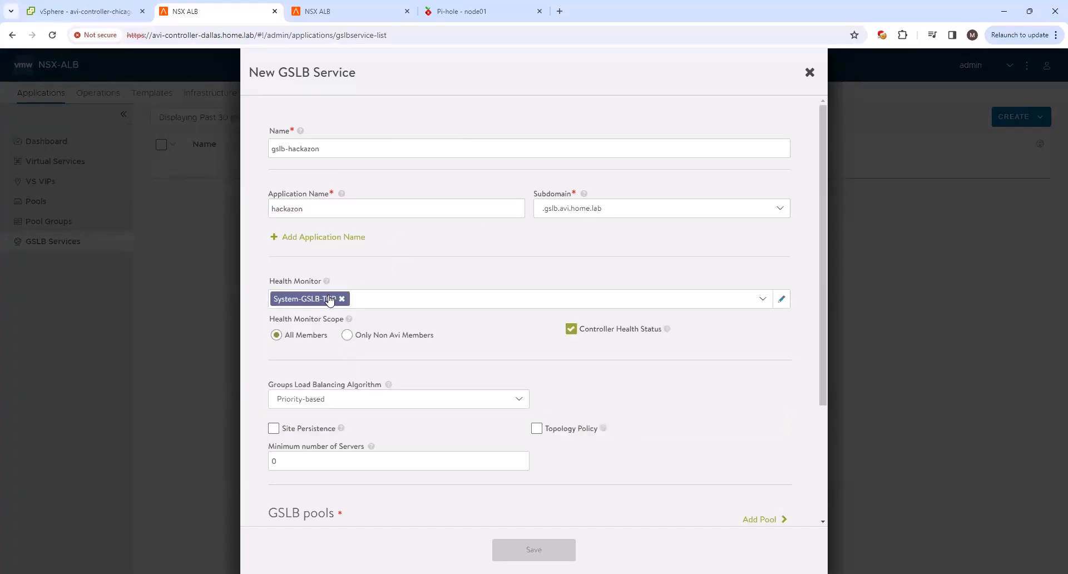
scroll(down, 3)
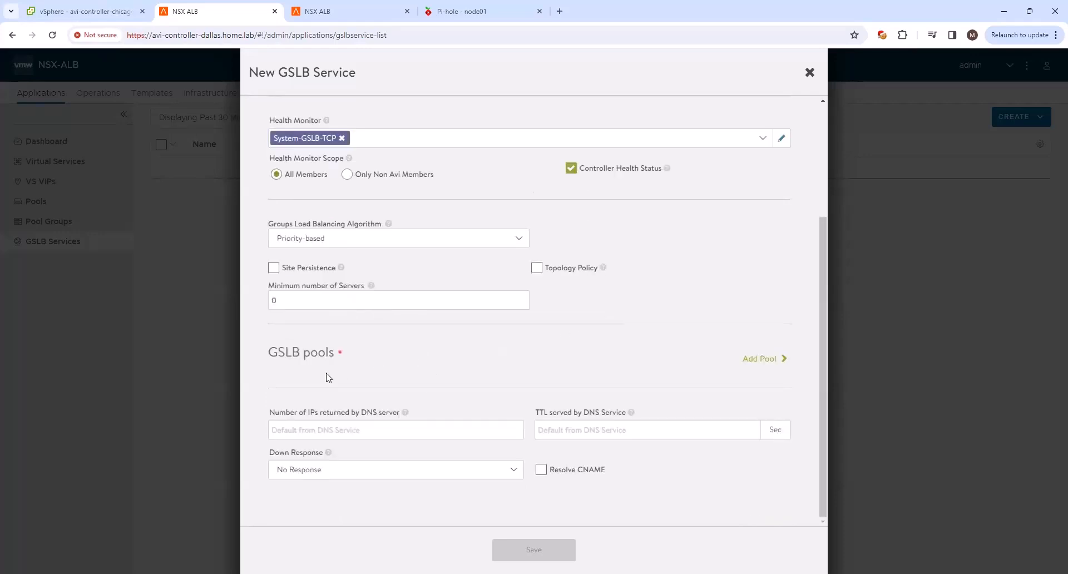
Step: Add pool hackazon-pool with gslb-dallas/vs-1-dallas as its first member
click(759, 358)
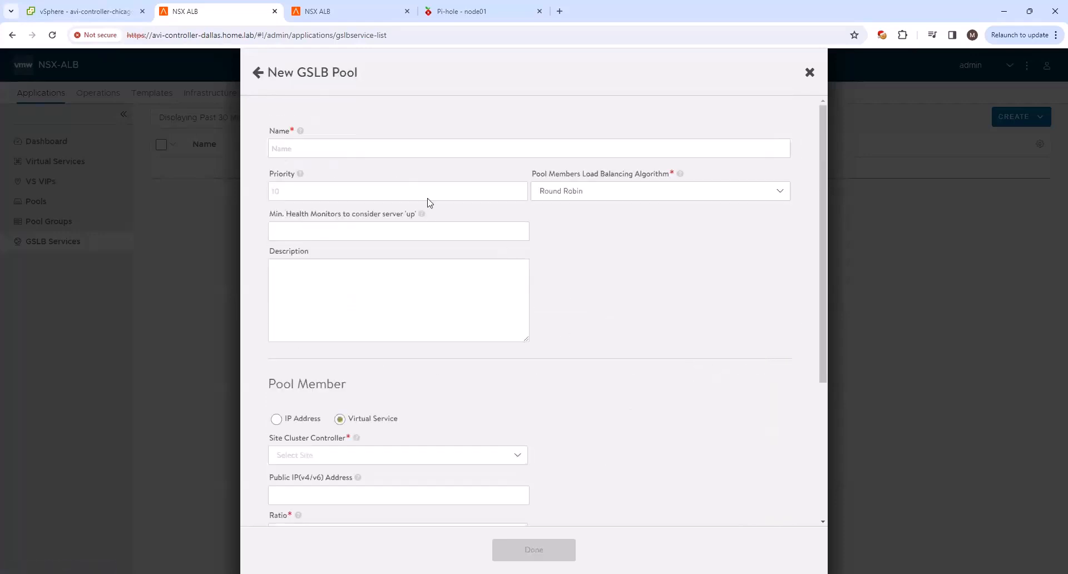
text(hackazon-pool)
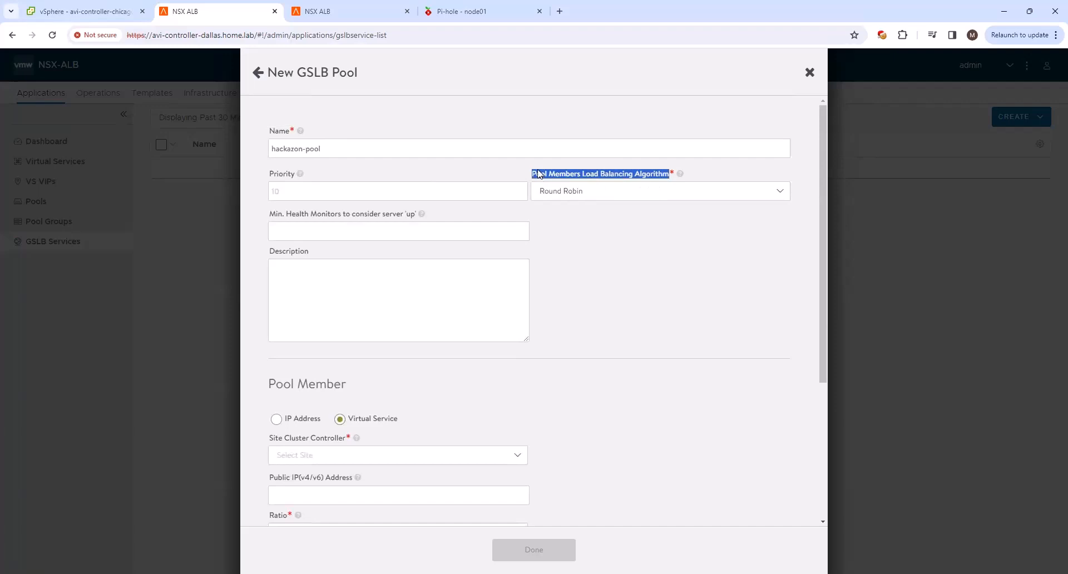
scroll(down, 3)
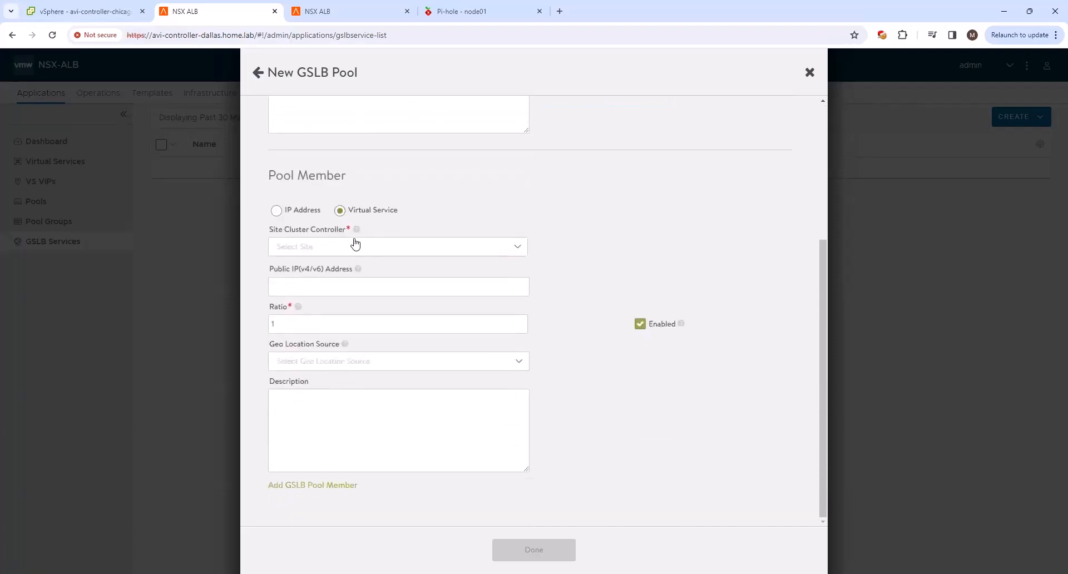
click(399, 247)
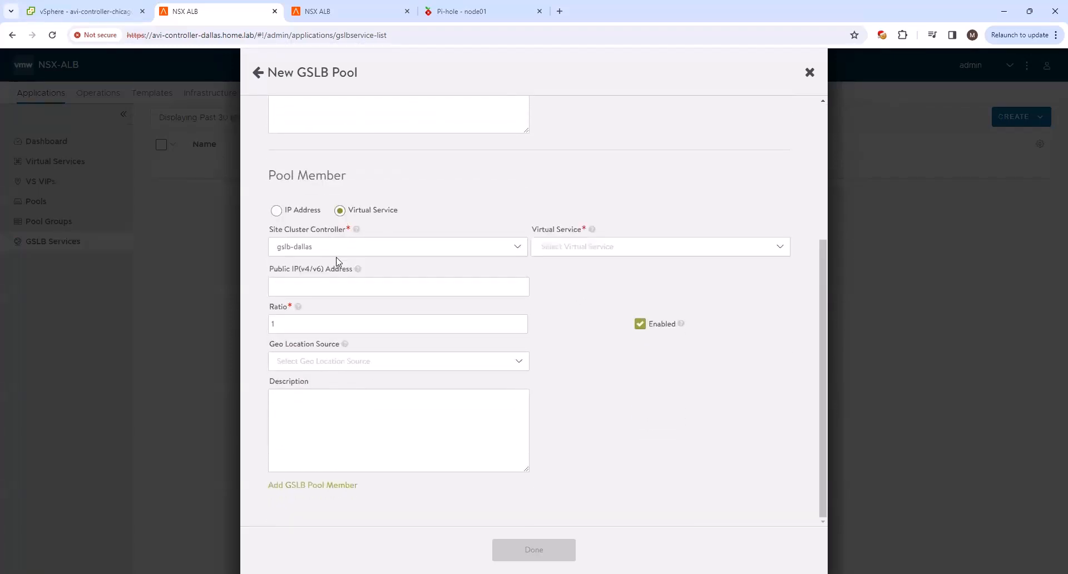
click(657, 247)
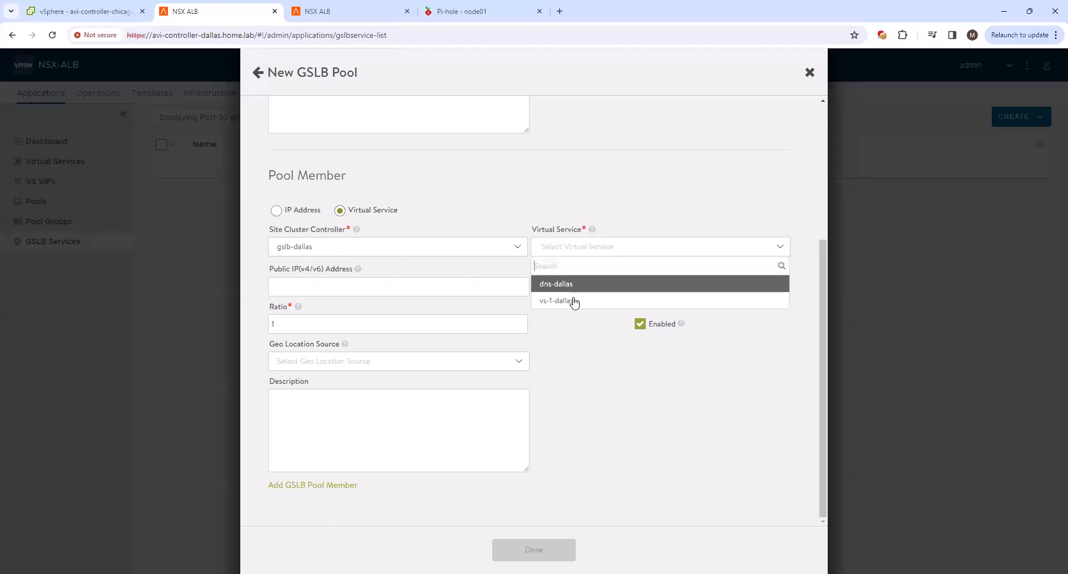
click(558, 300)
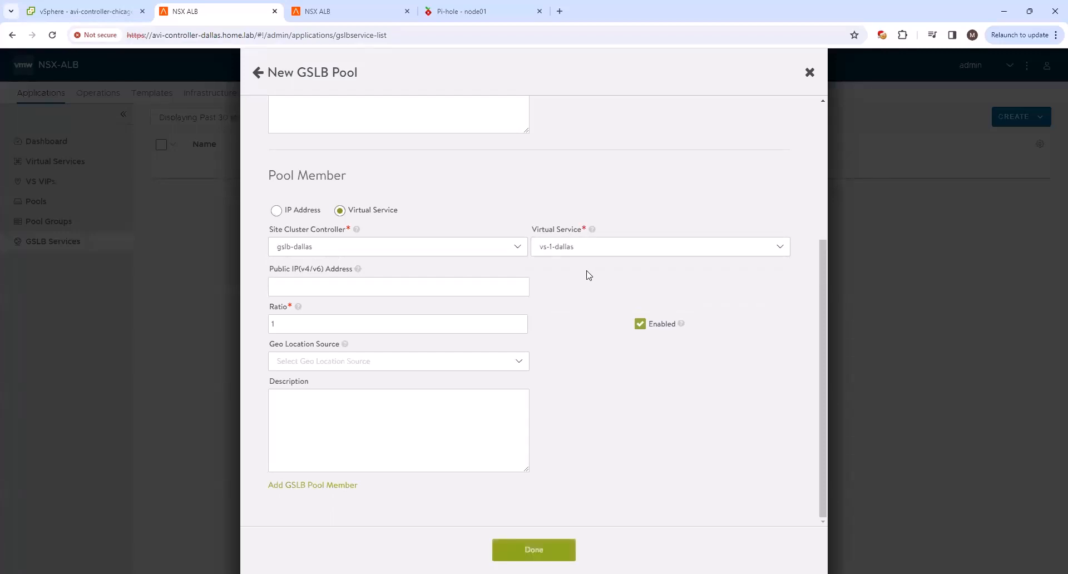
Step: Add gslb-chicago/vs-1-chicago as second member and save gslb-hackazon enabled
click(312, 485)
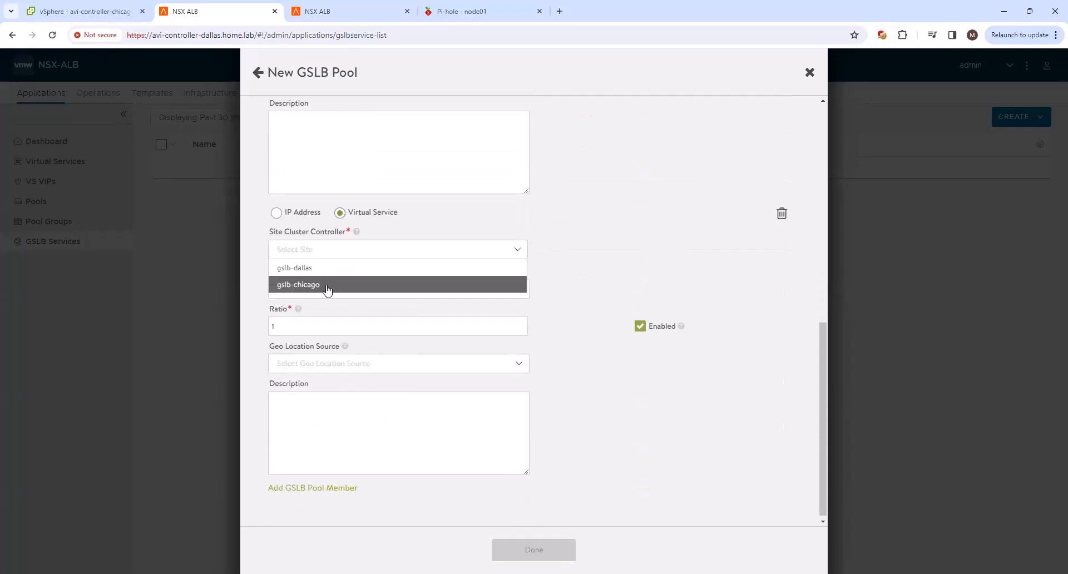
click(299, 283)
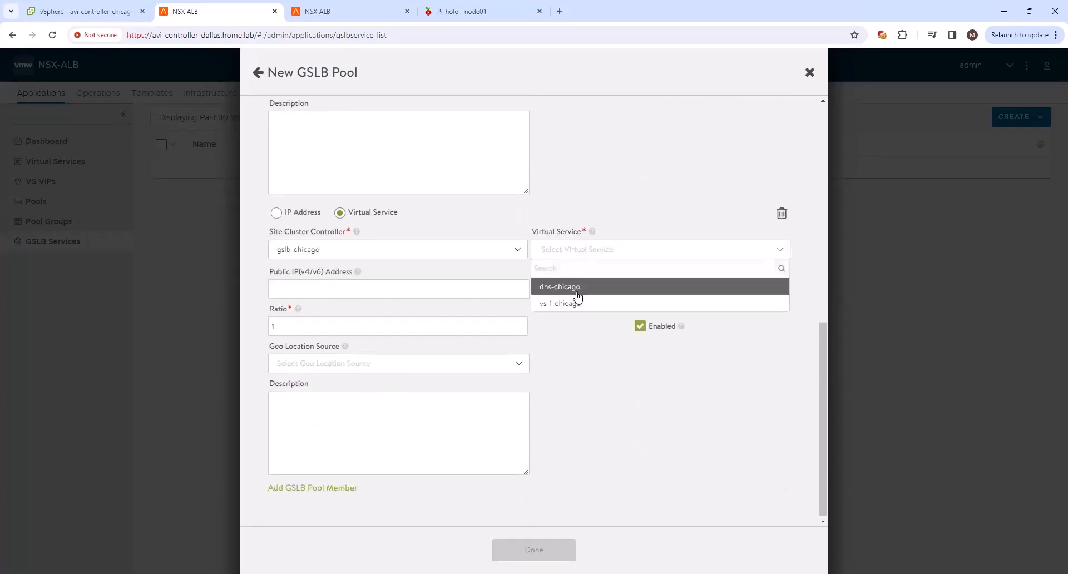
click(558, 303)
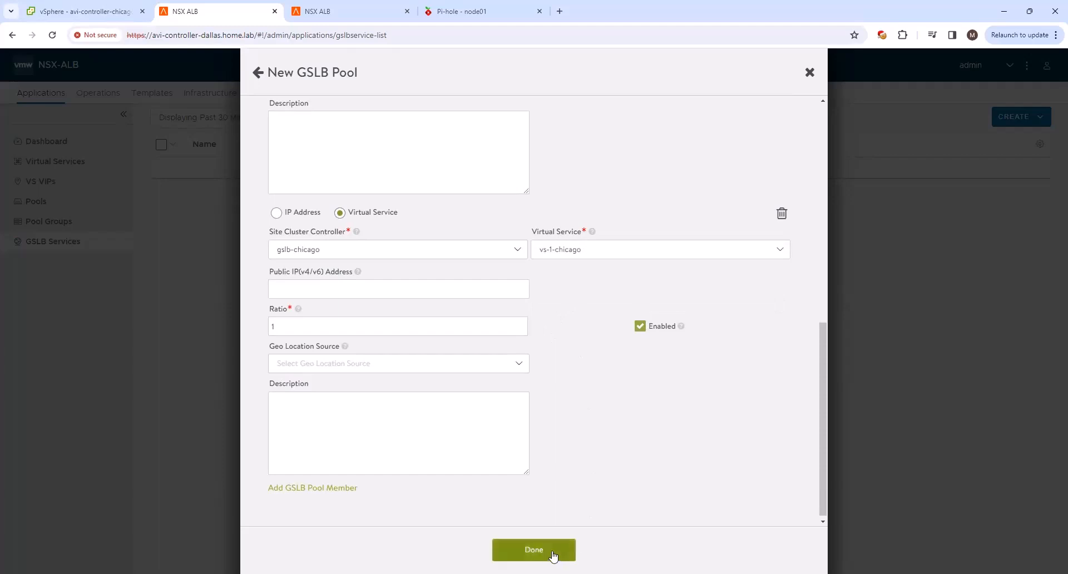
click(533, 550)
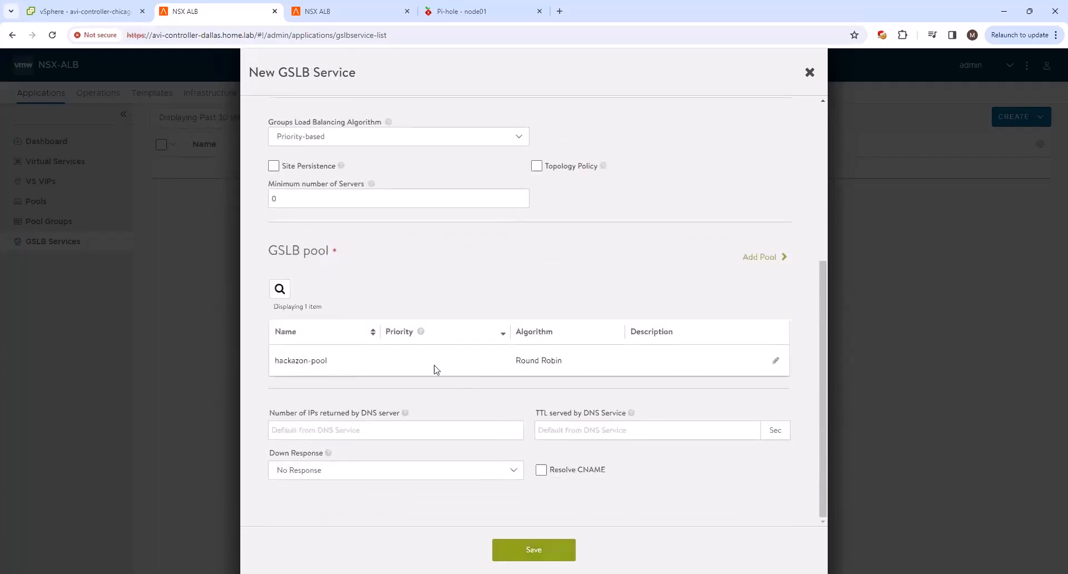
click(533, 550)
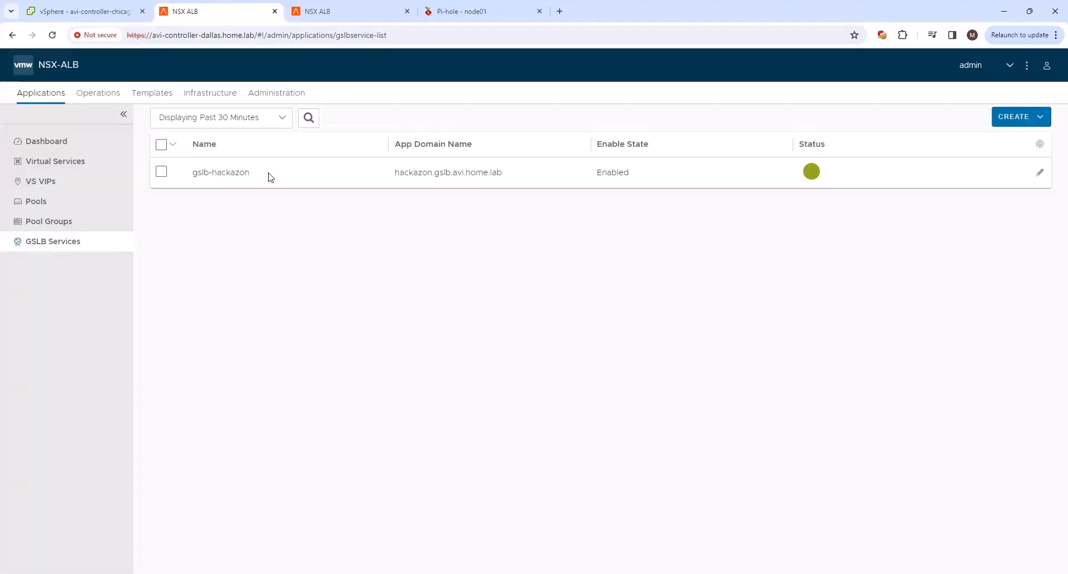
Step: Verify hackazon.gslb.avi.home.lab loads the Hackazon storefront past the certificate warning, then return to the console
double_click(220, 172)
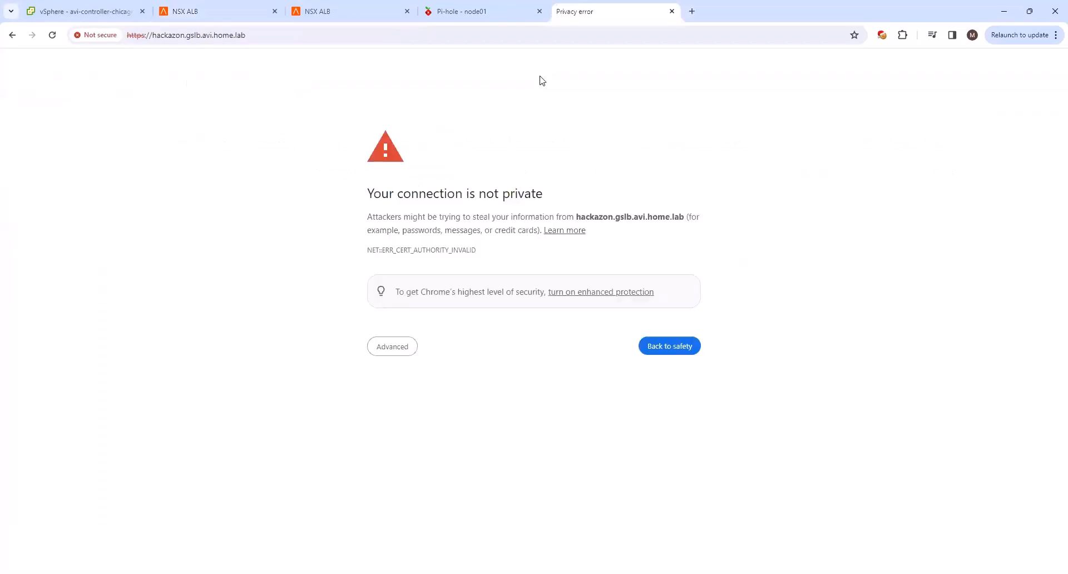
click(392, 346)
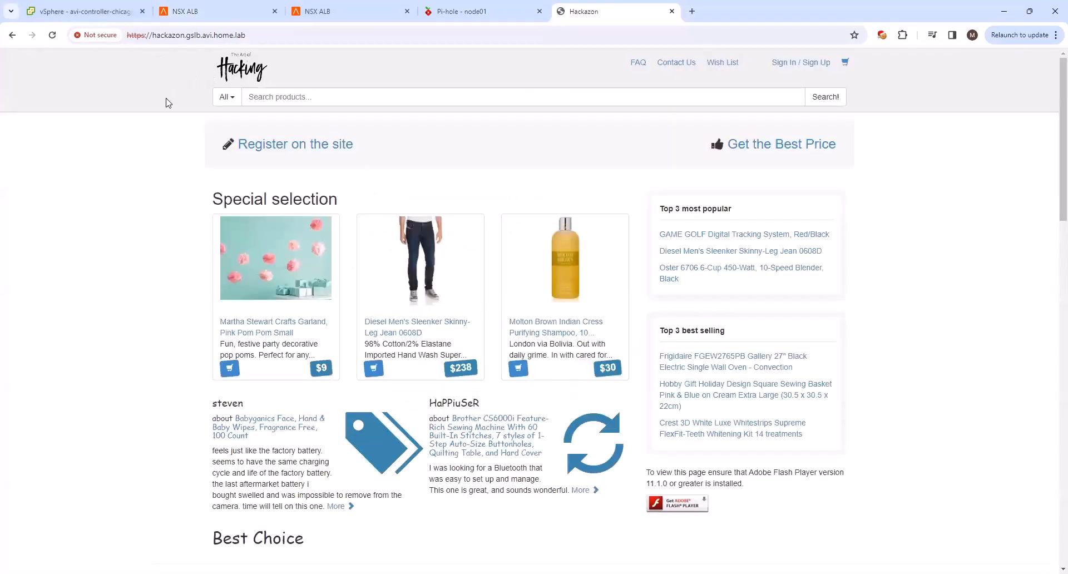
click(218, 11)
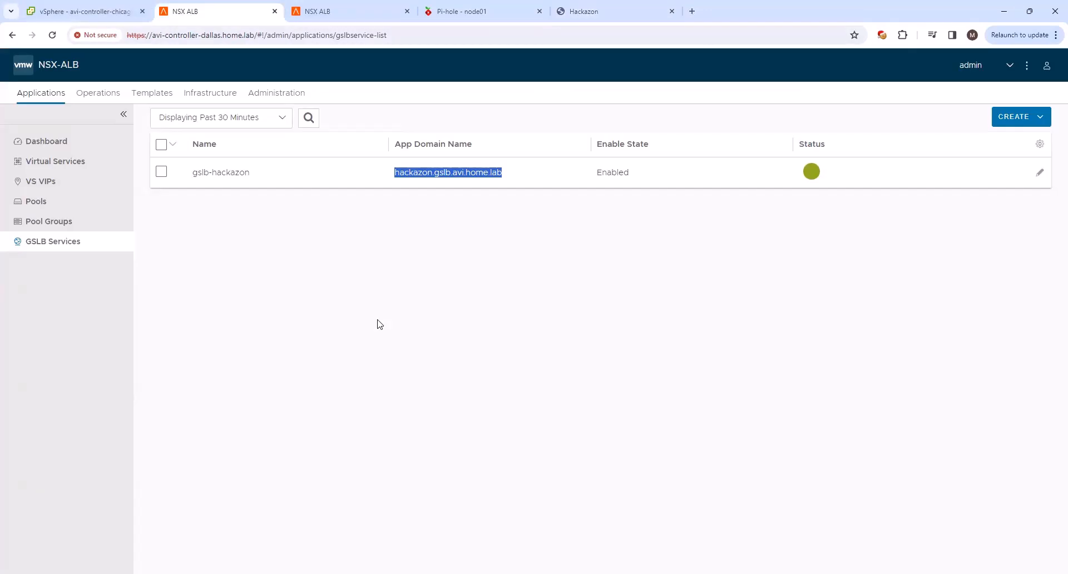